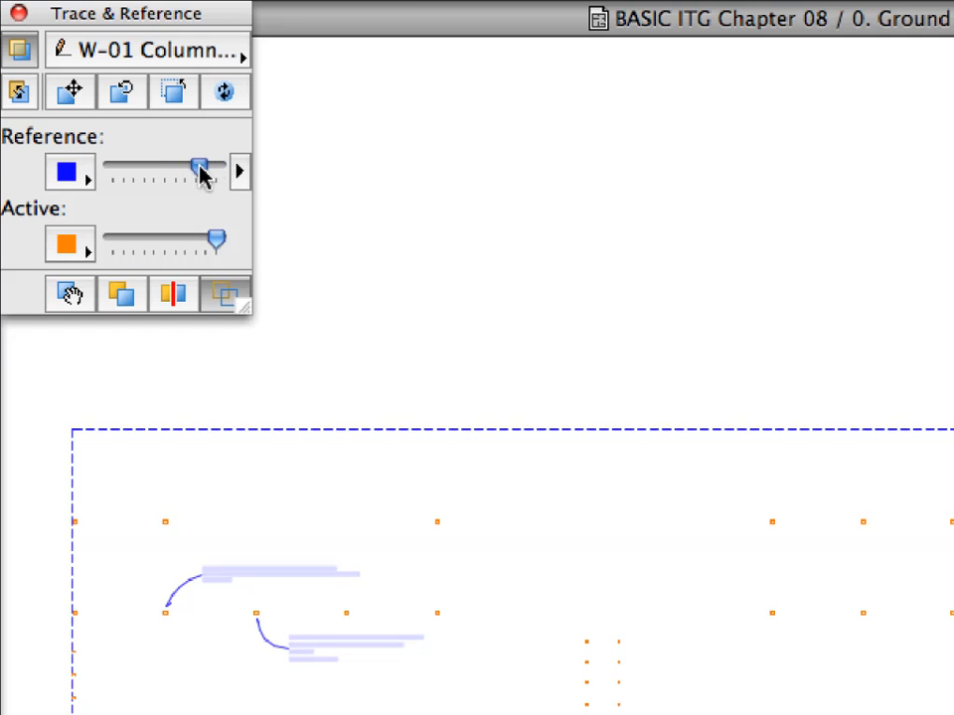
Step: Fade the trace reference nearly out, then bring it back to a stronger intensity
drag(199, 169, 119, 169)
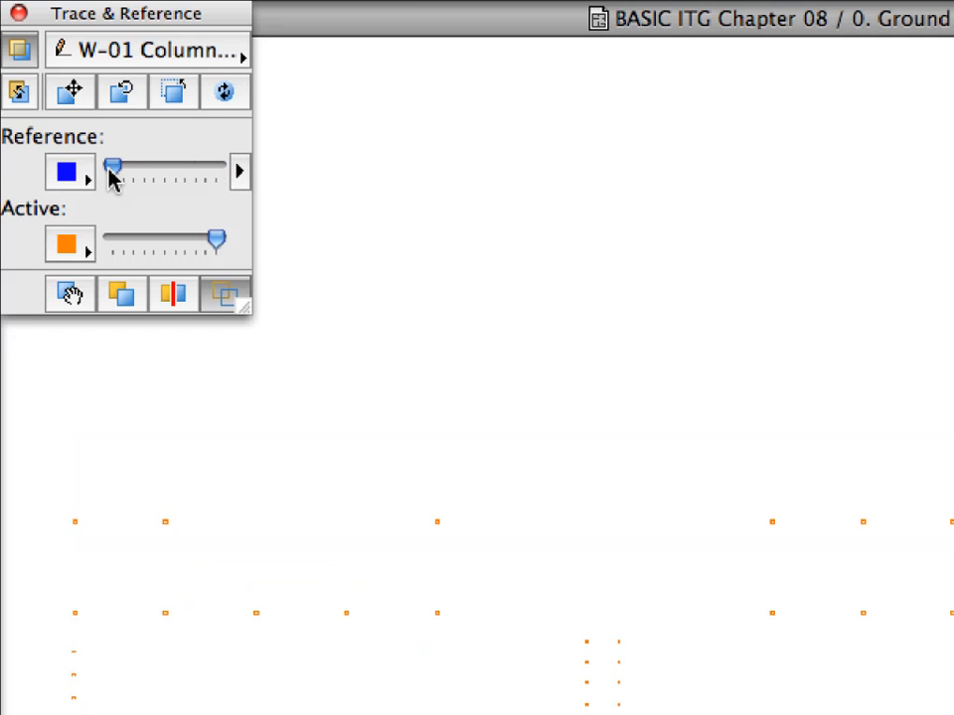
drag(111, 171, 139, 171)
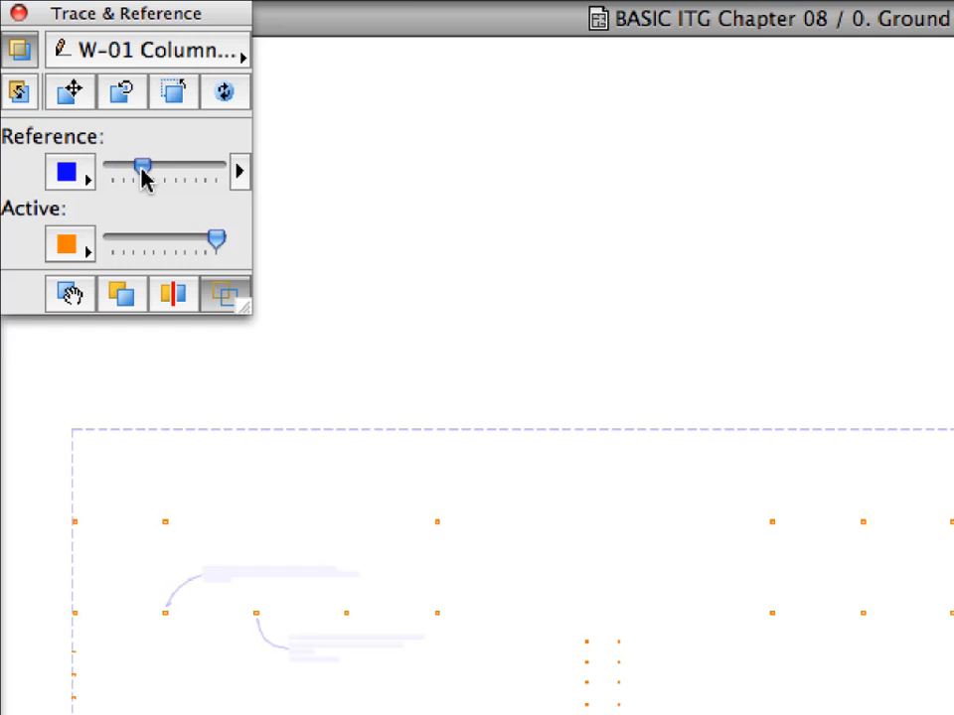
drag(139, 165, 214, 165)
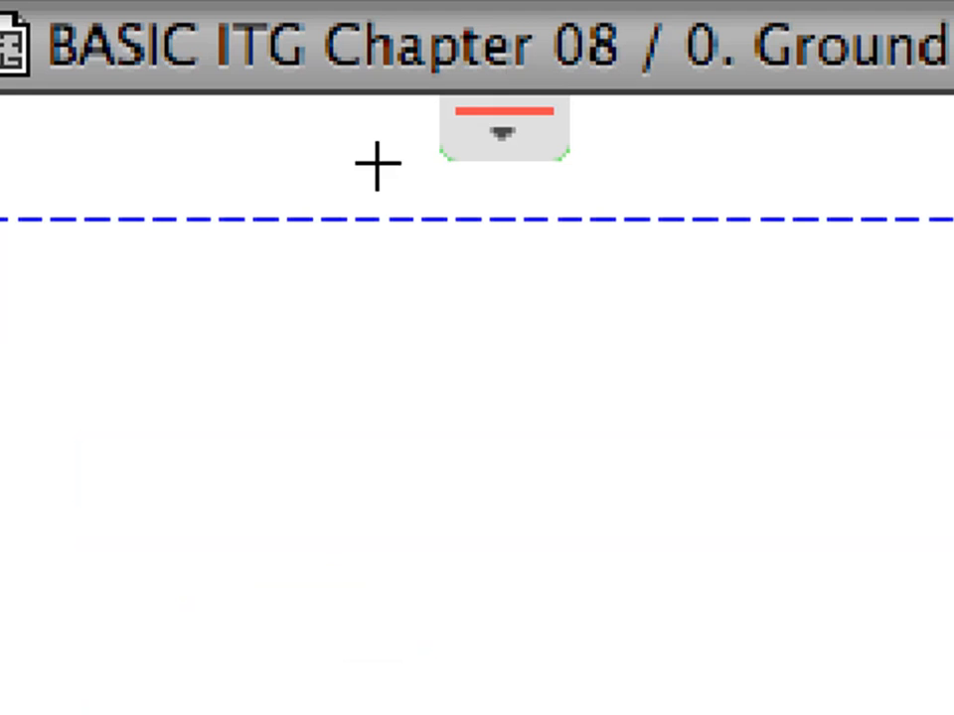
mouse_move(616, 127)
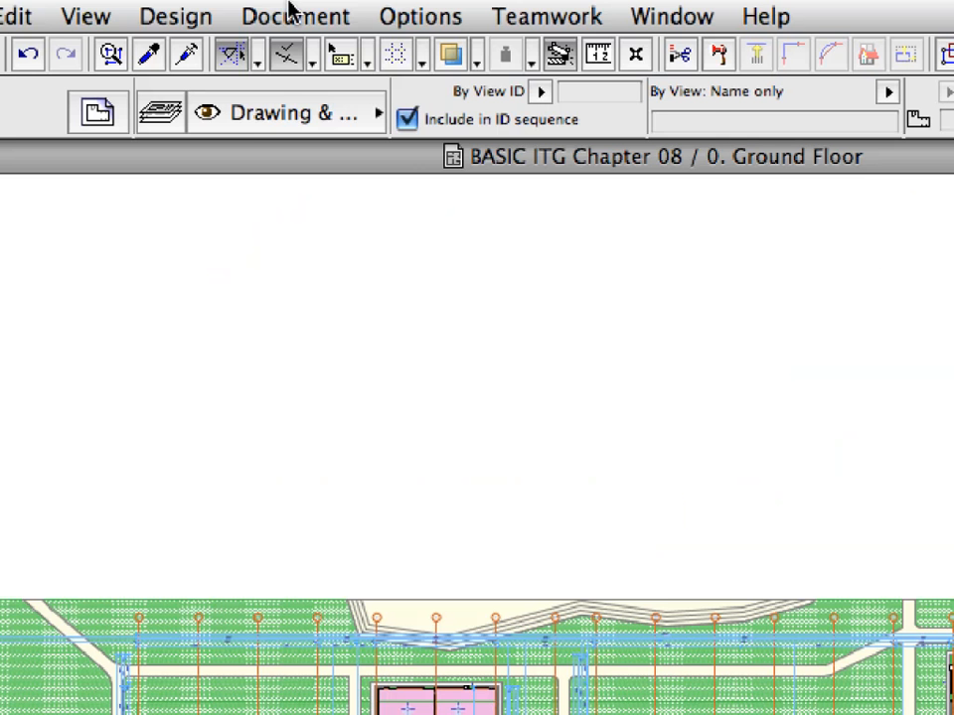
Step: Create an independent worksheet with Reference ID W-01 and Name Columns via the Document menu
click(294, 16)
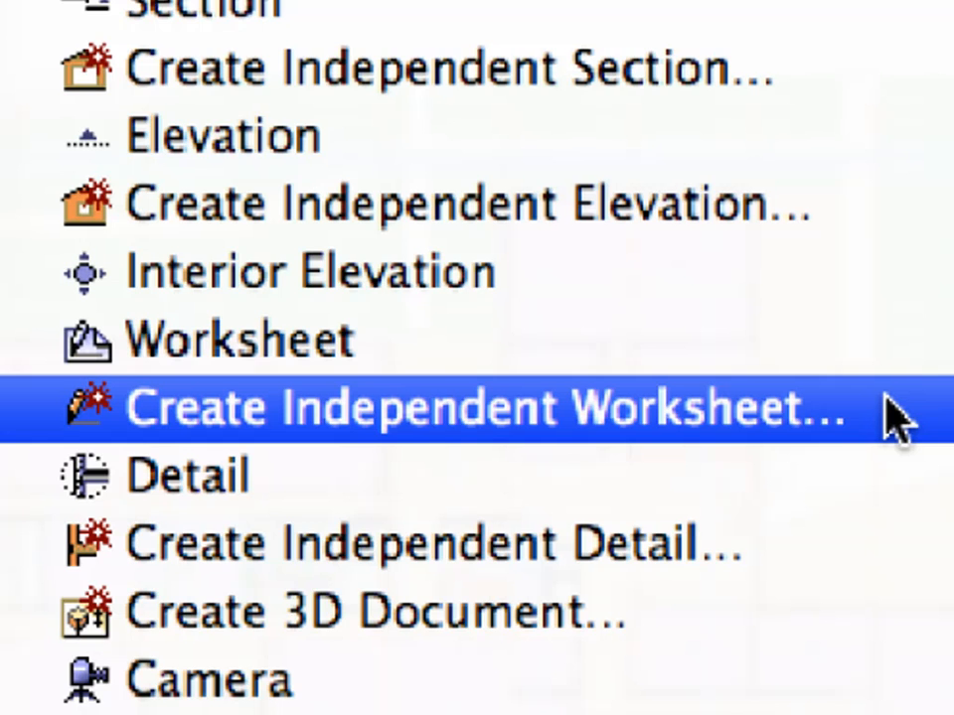
click(477, 408)
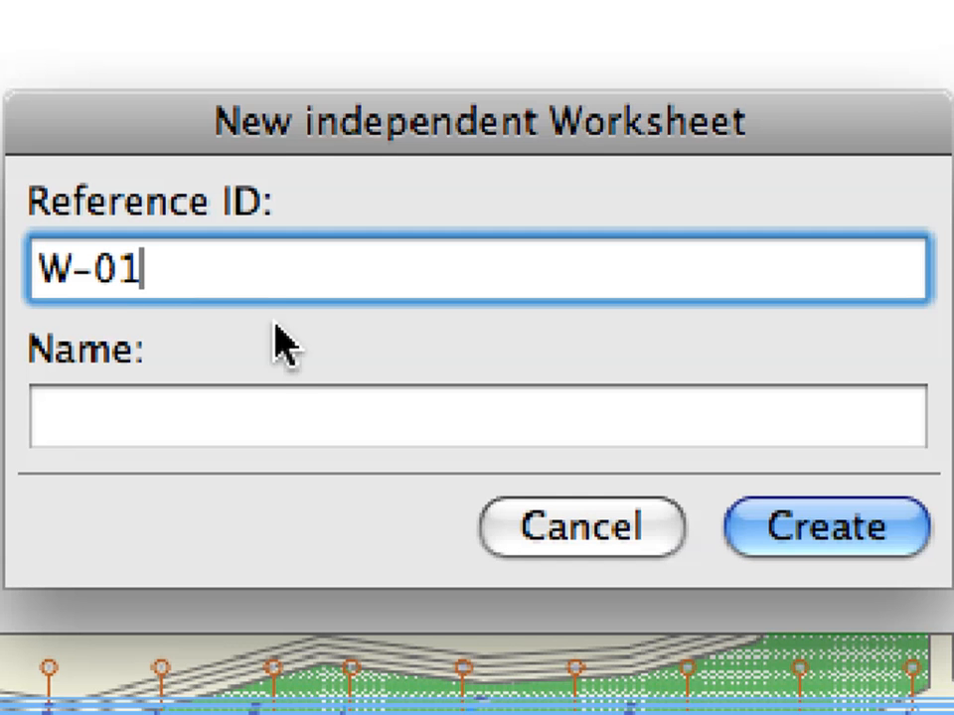
click(477, 417)
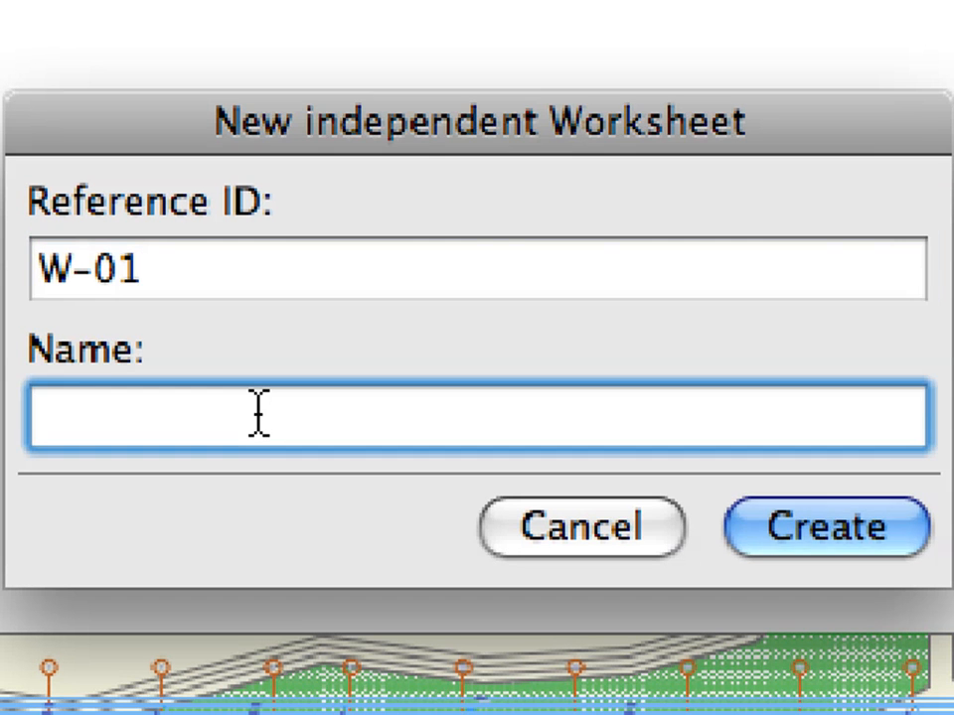
text(Col)
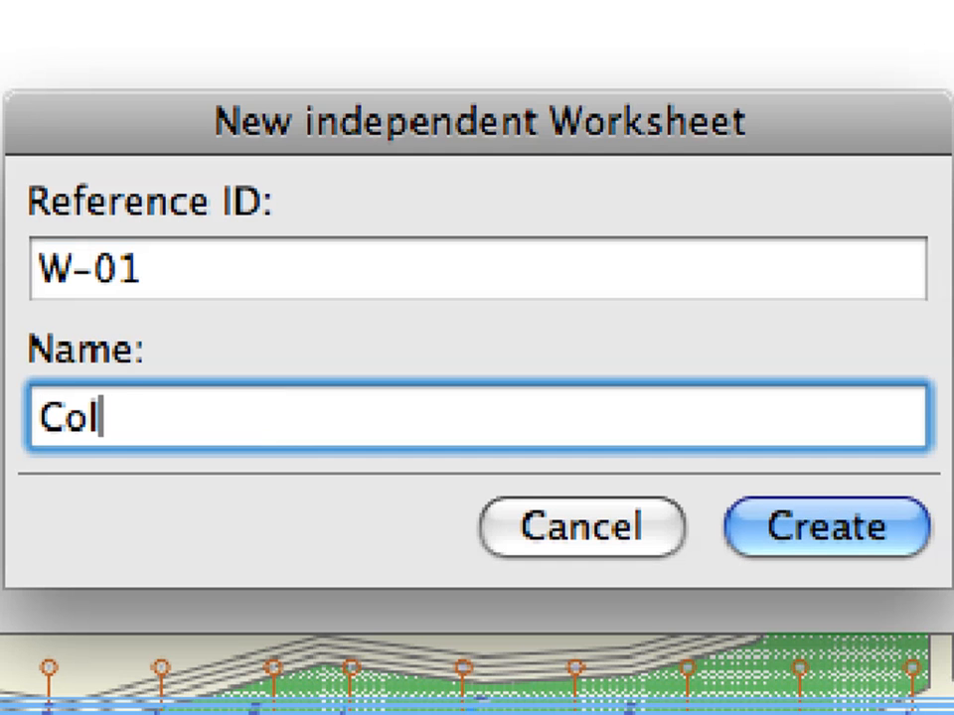
text(umns)
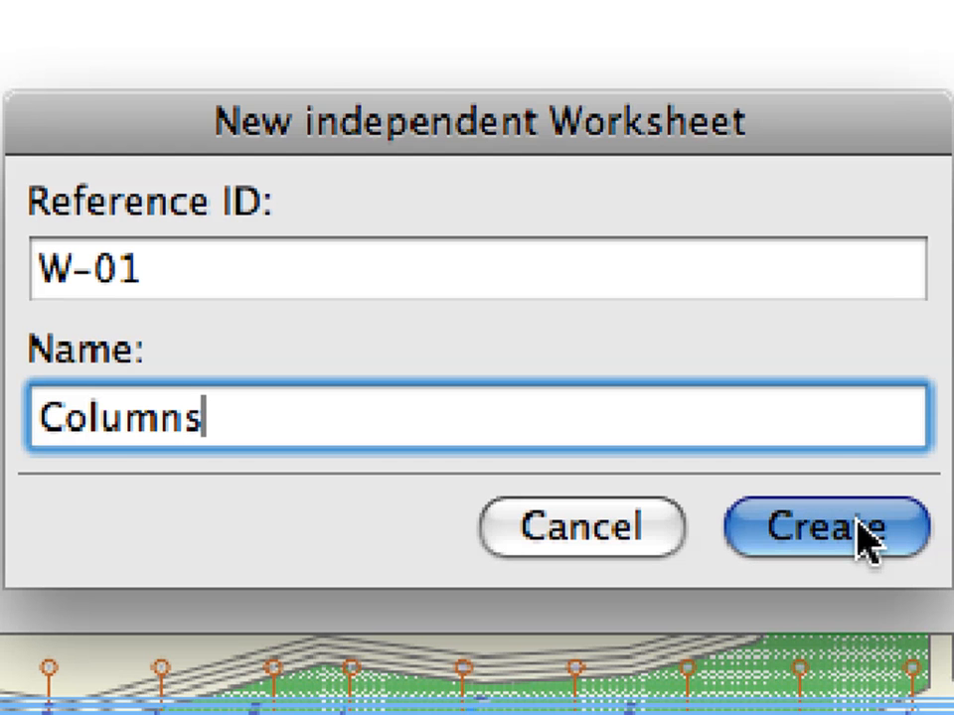
click(826, 528)
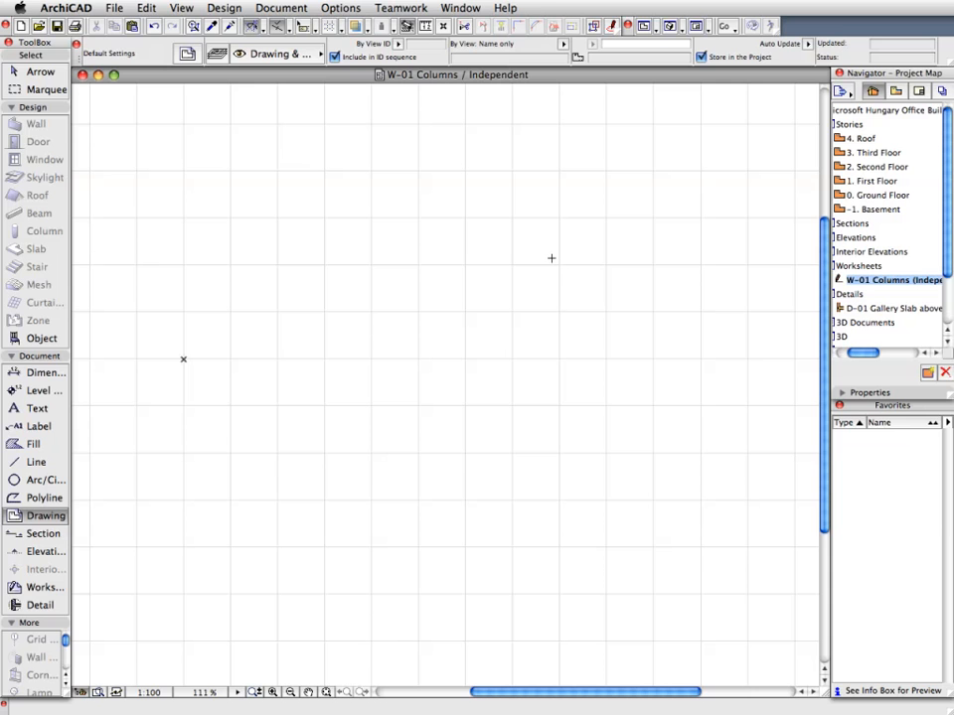
click(181, 8)
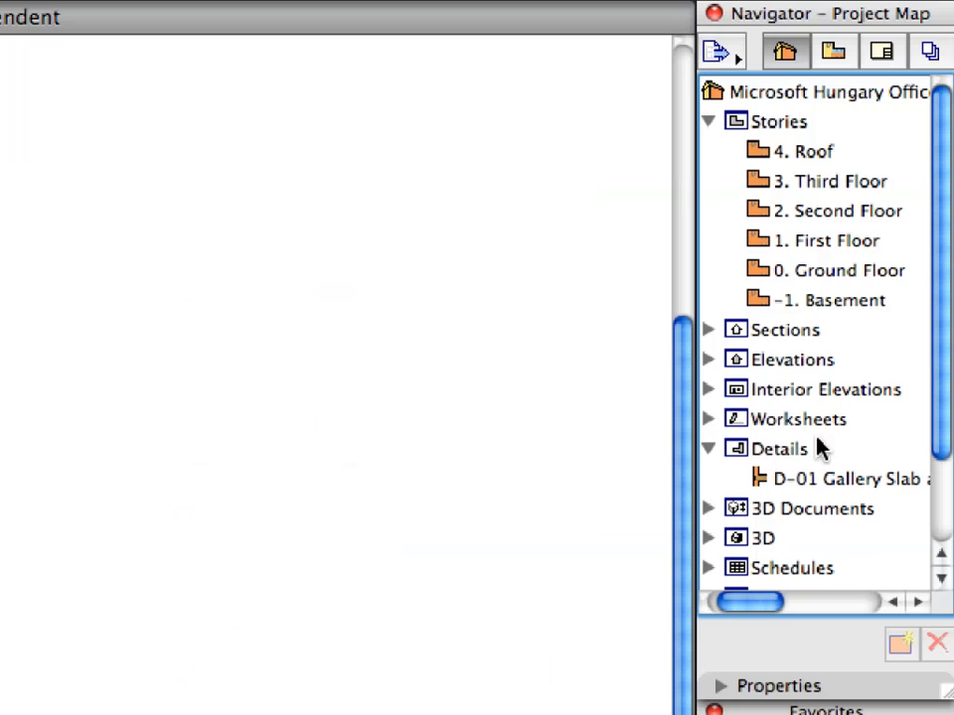
click(797, 417)
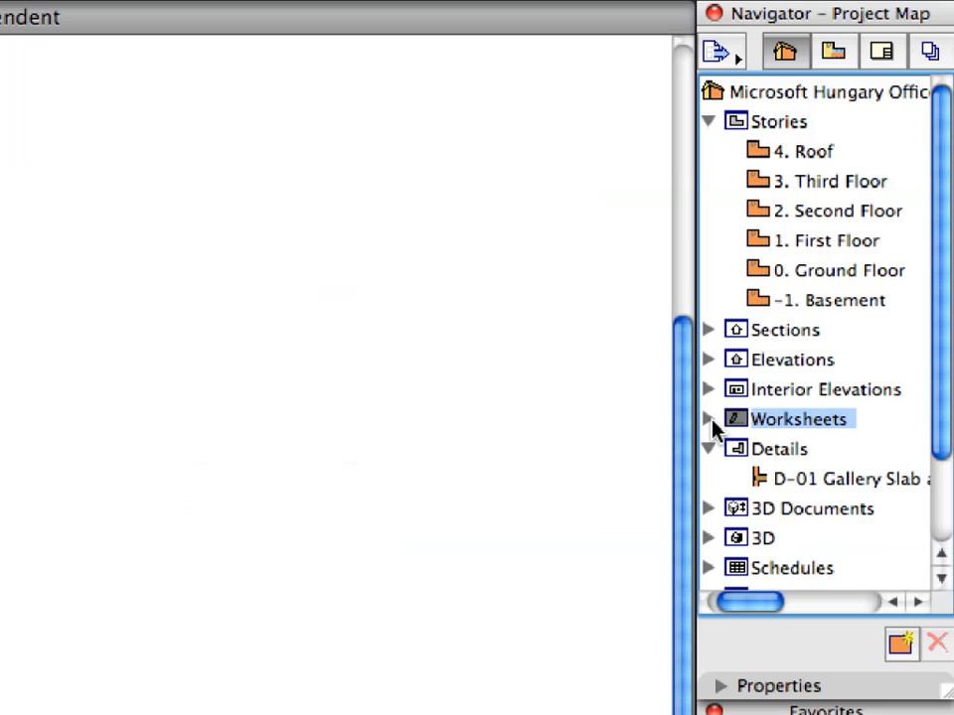
click(707, 418)
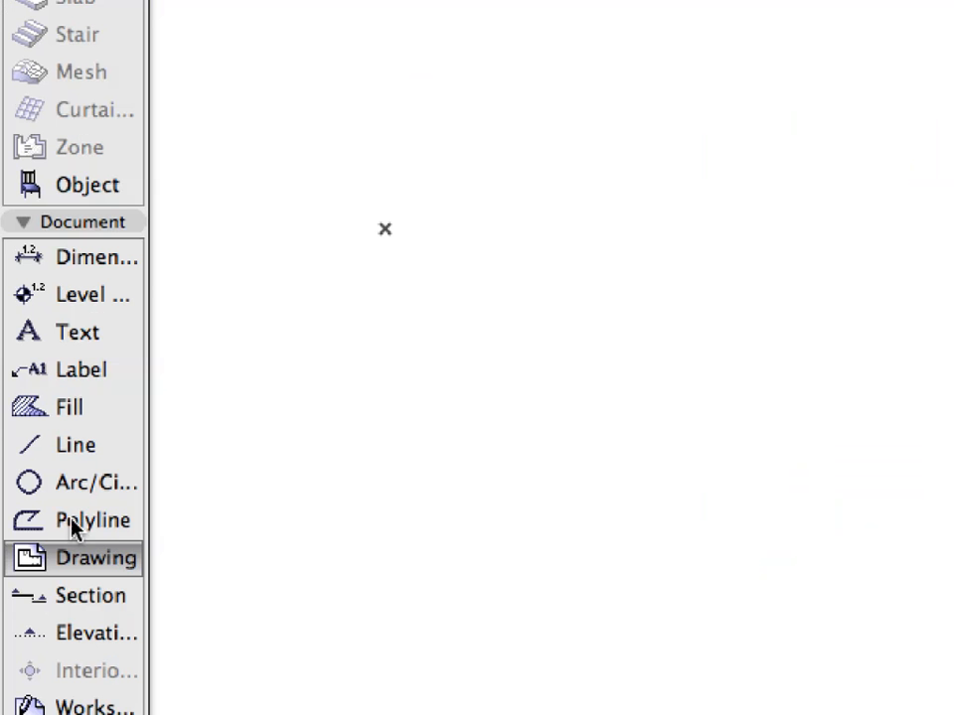
mouse_move(111, 558)
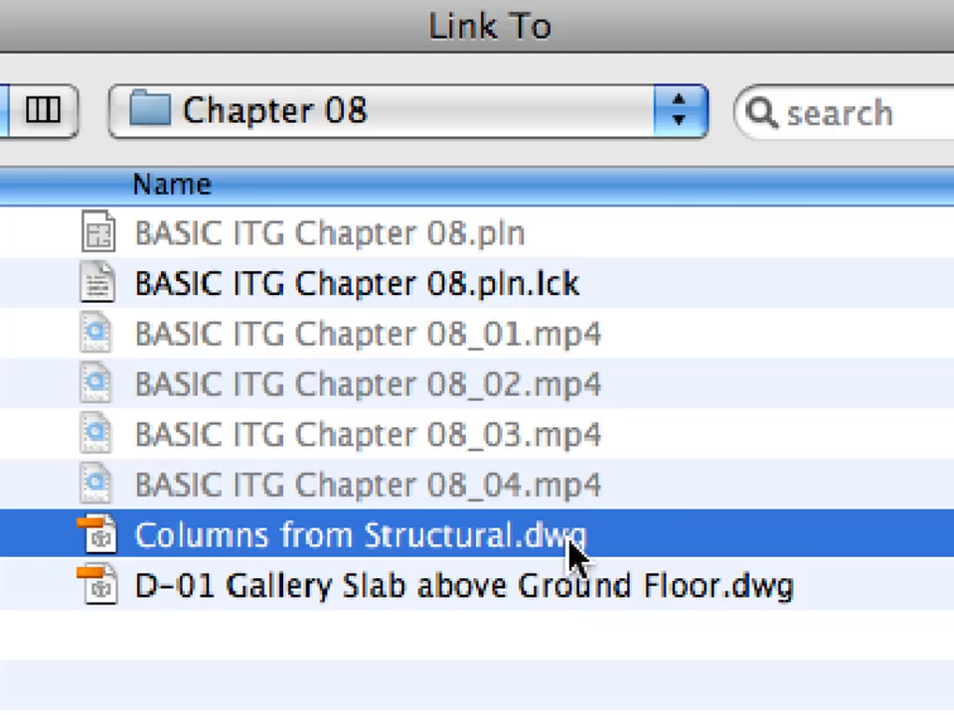
mouse_move(714, 554)
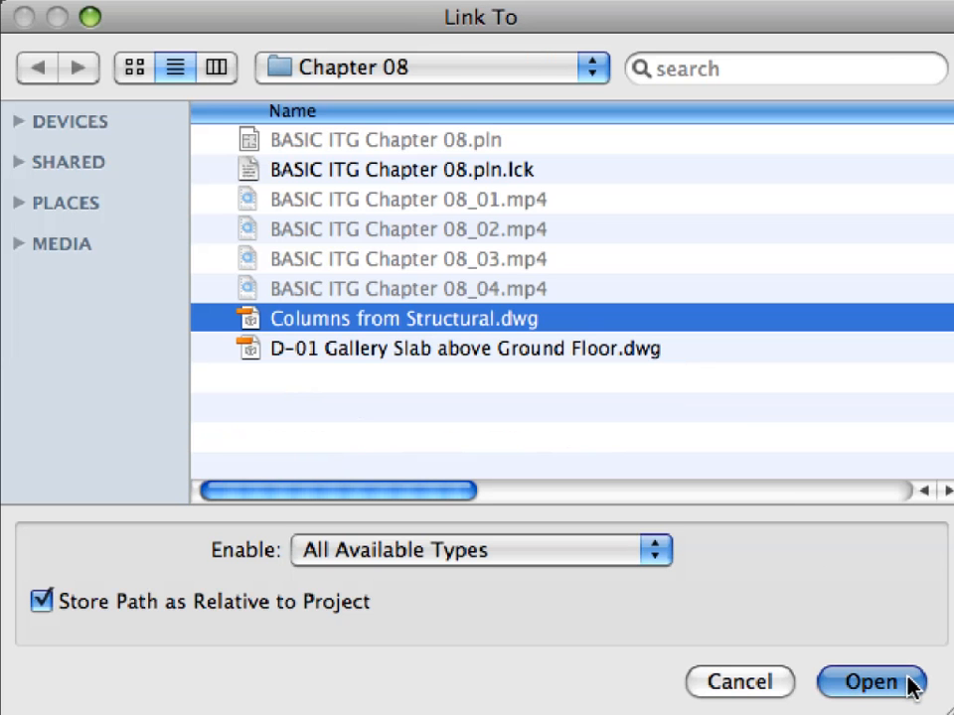
Step: Place Columns from Structural.dwg on the worksheet keeping 1 millimeter as the drawing unit
click(871, 682)
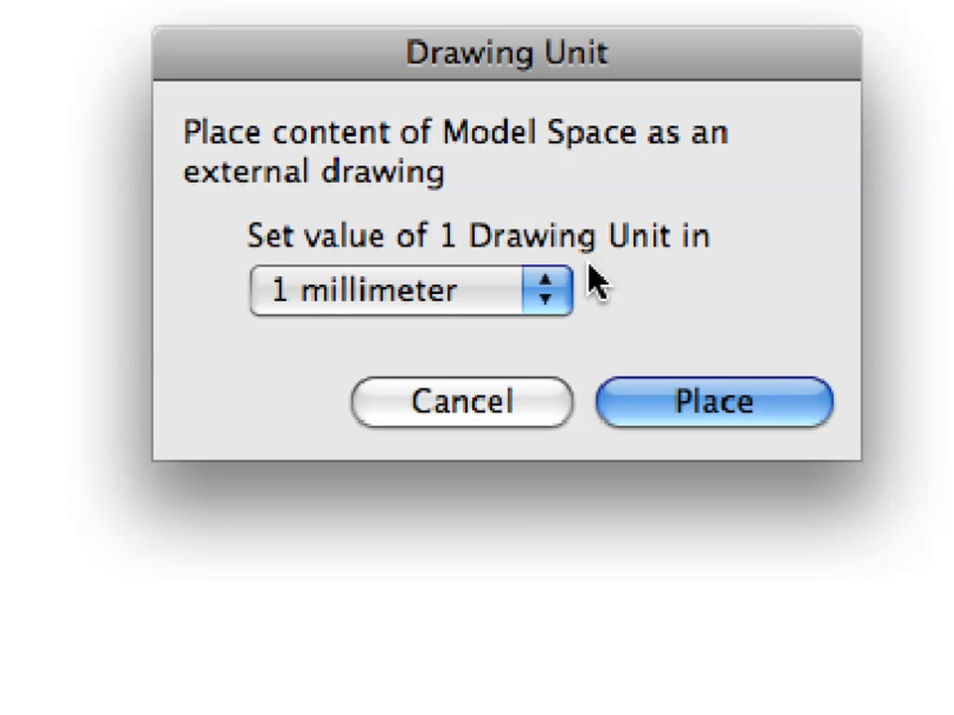
click(407, 290)
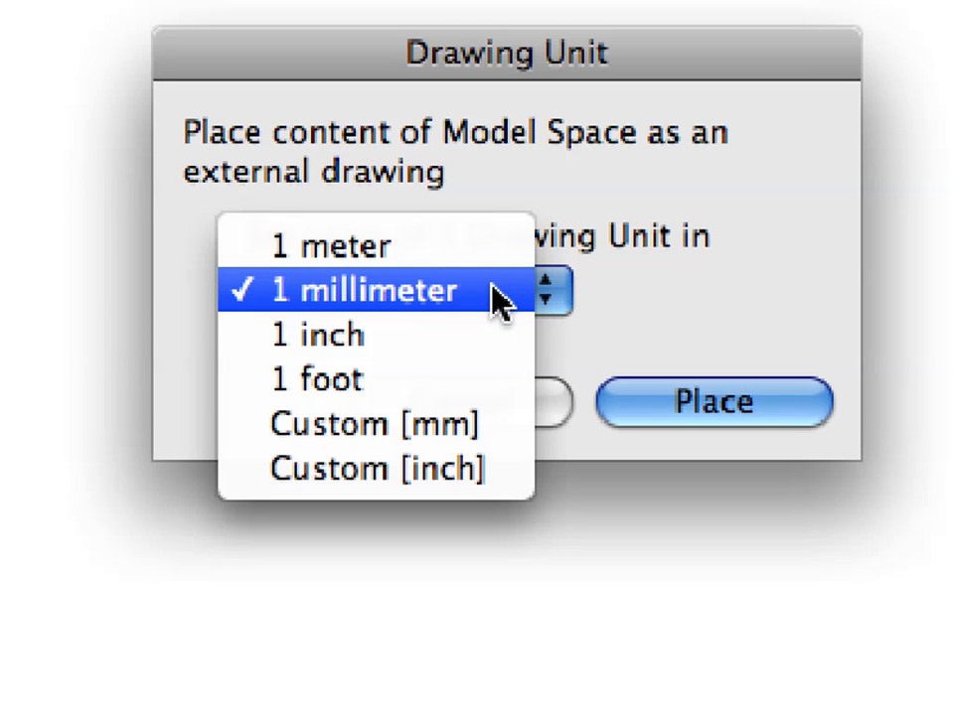
click(367, 291)
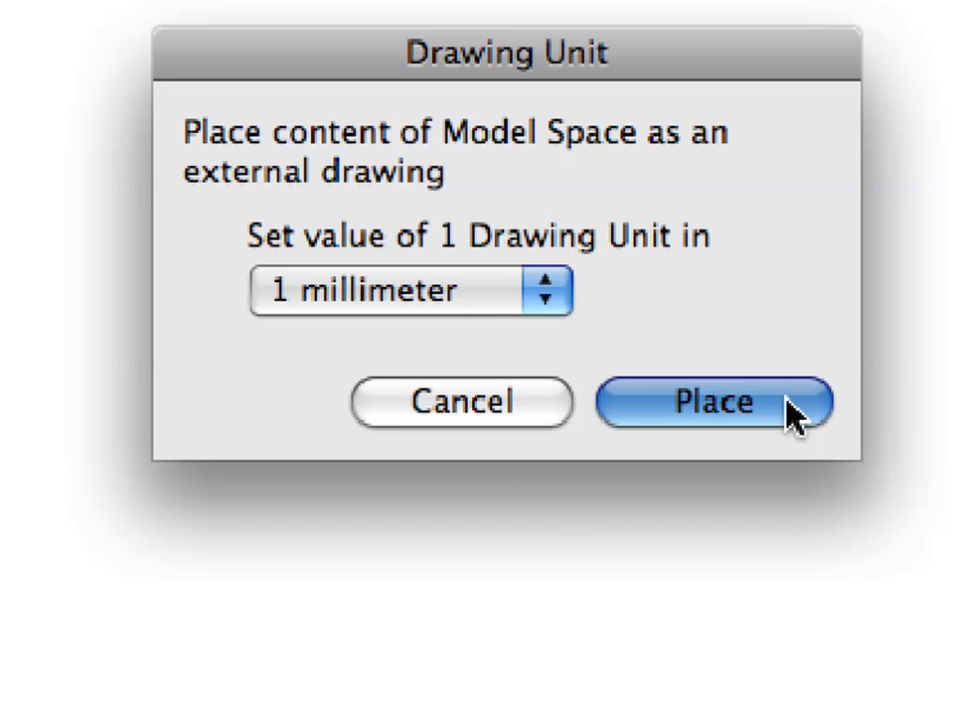
click(711, 402)
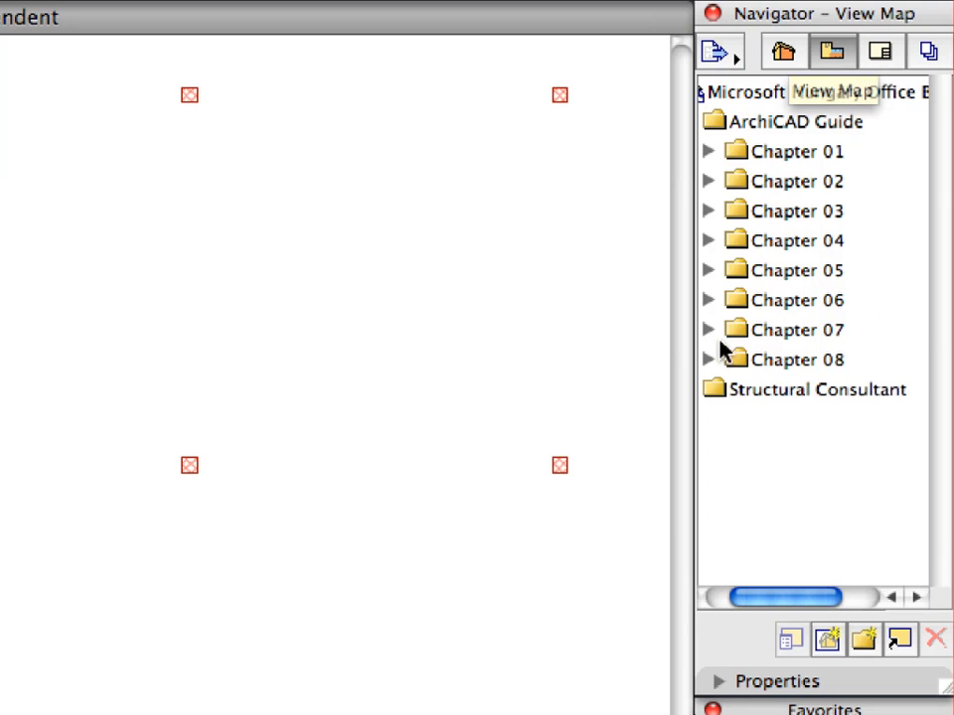
Step: Expand the Chapter 08 saved views in the Navigator's View Map
click(708, 358)
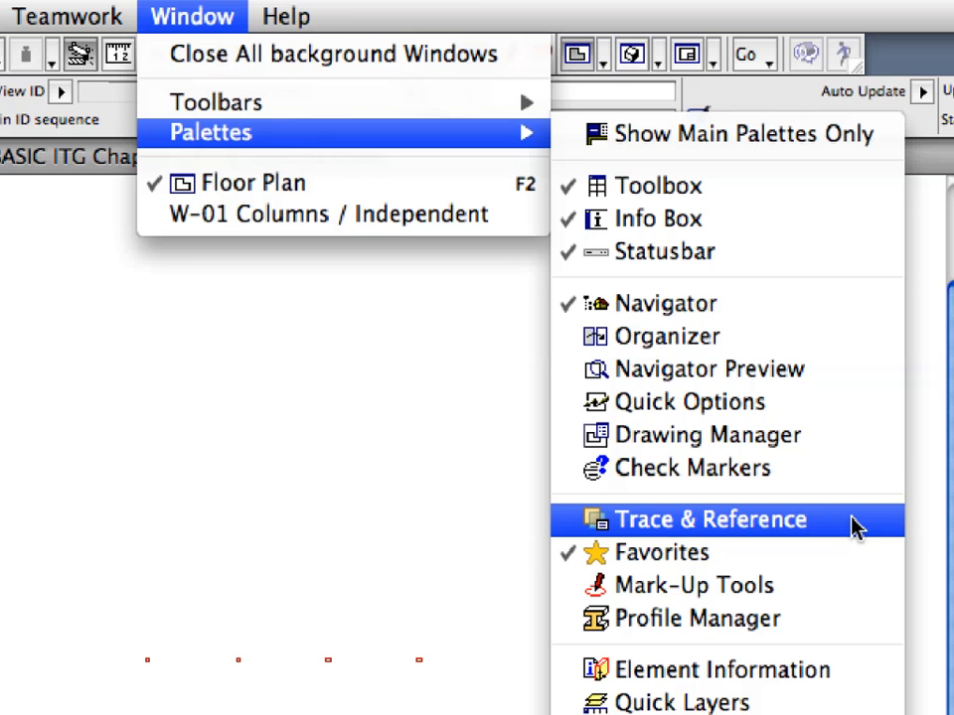
Step: Show the Trace & Reference palette from Window > Palettes
click(707, 518)
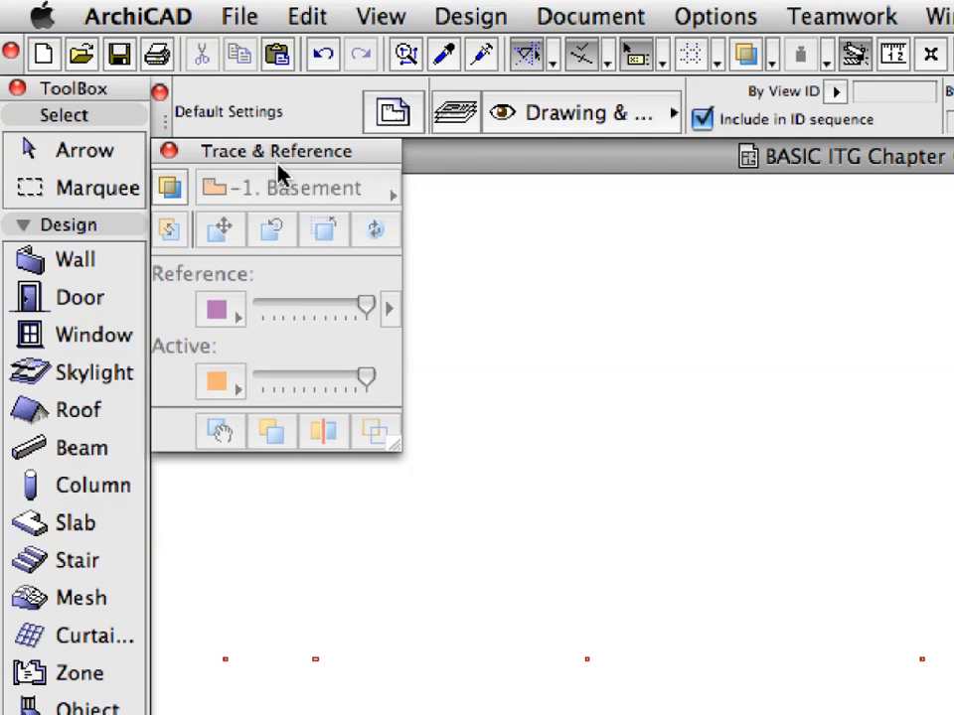
click(787, 51)
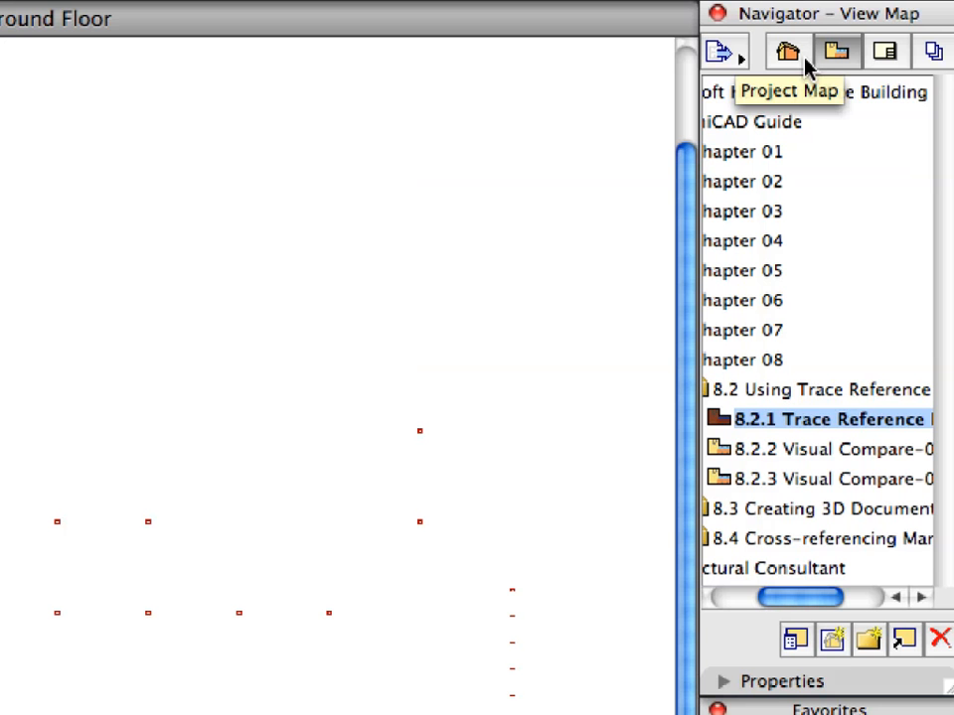
Step: Set the W-01 Columns worksheet as the trace reference from the Project Map and keep it selected
click(787, 52)
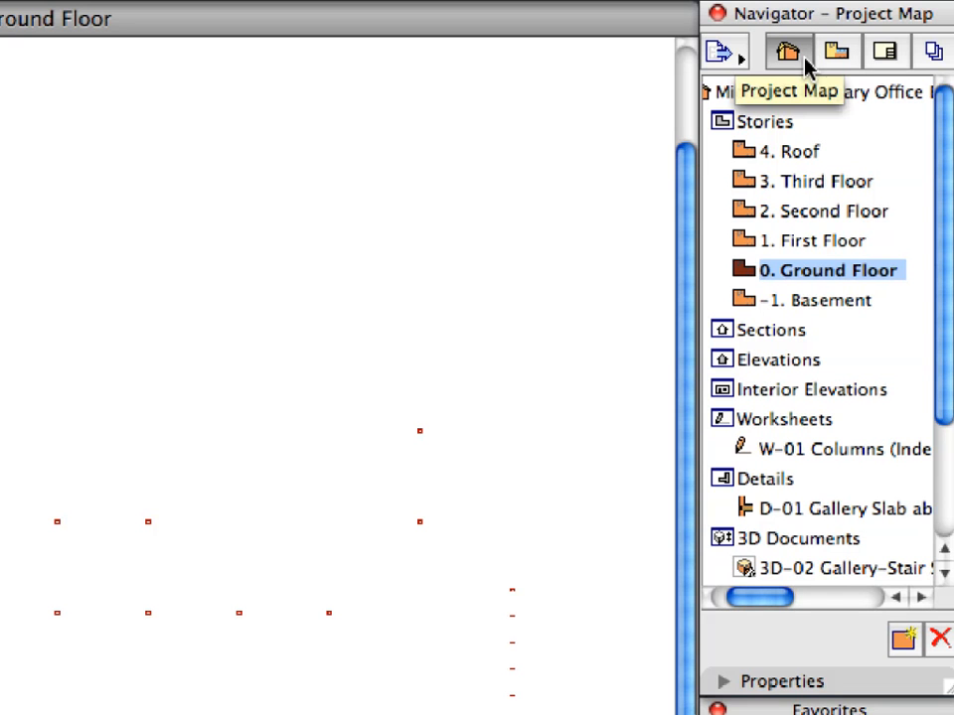
mouse_move(807, 107)
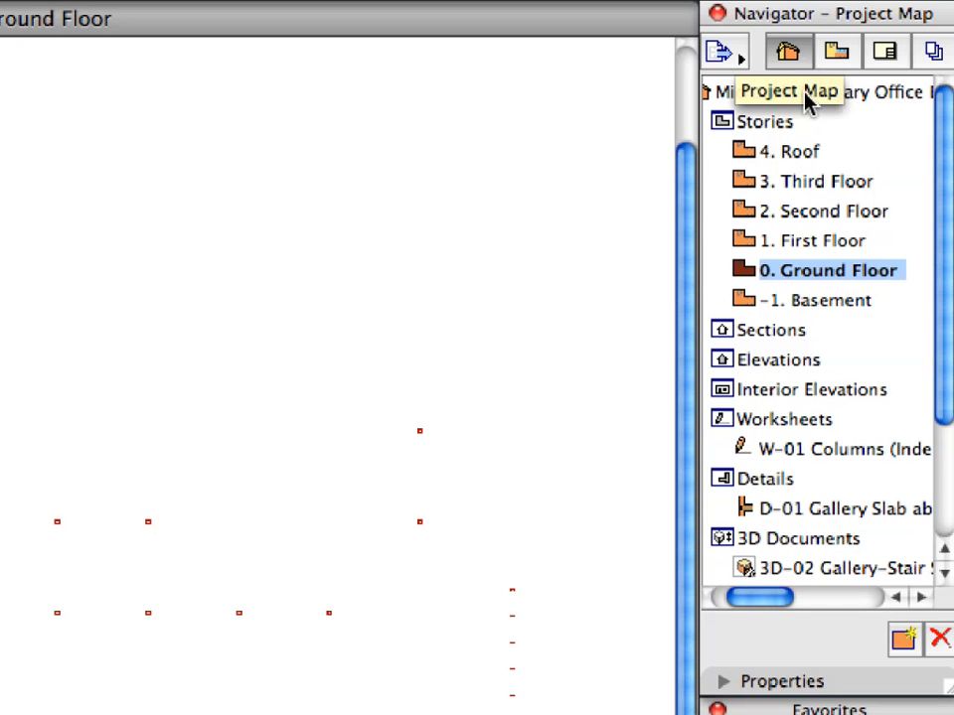
click(842, 449)
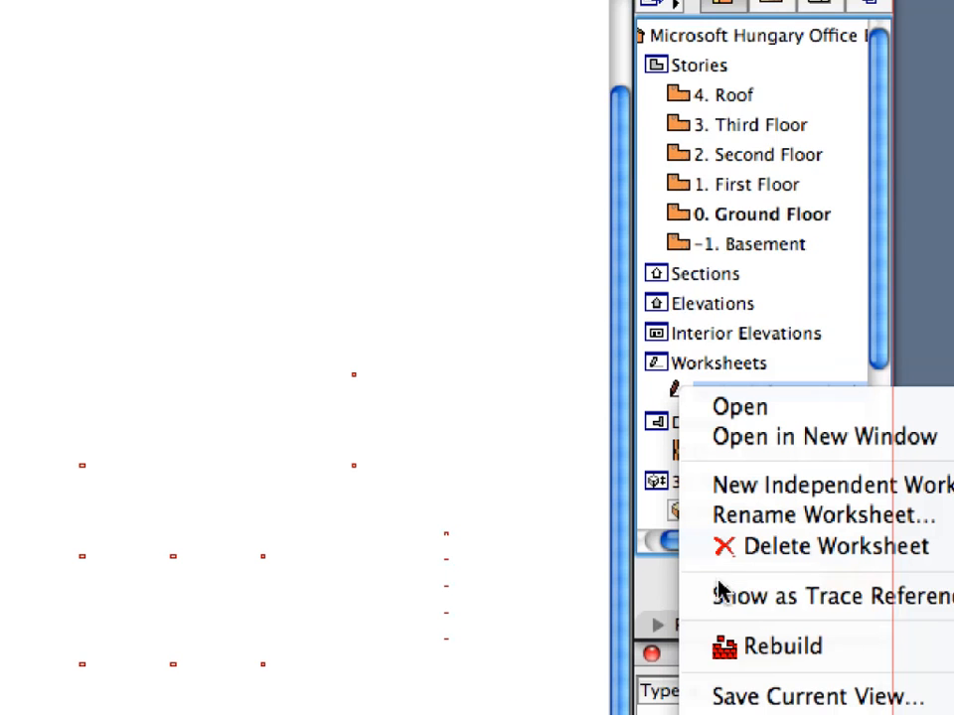
mouse_move(805, 596)
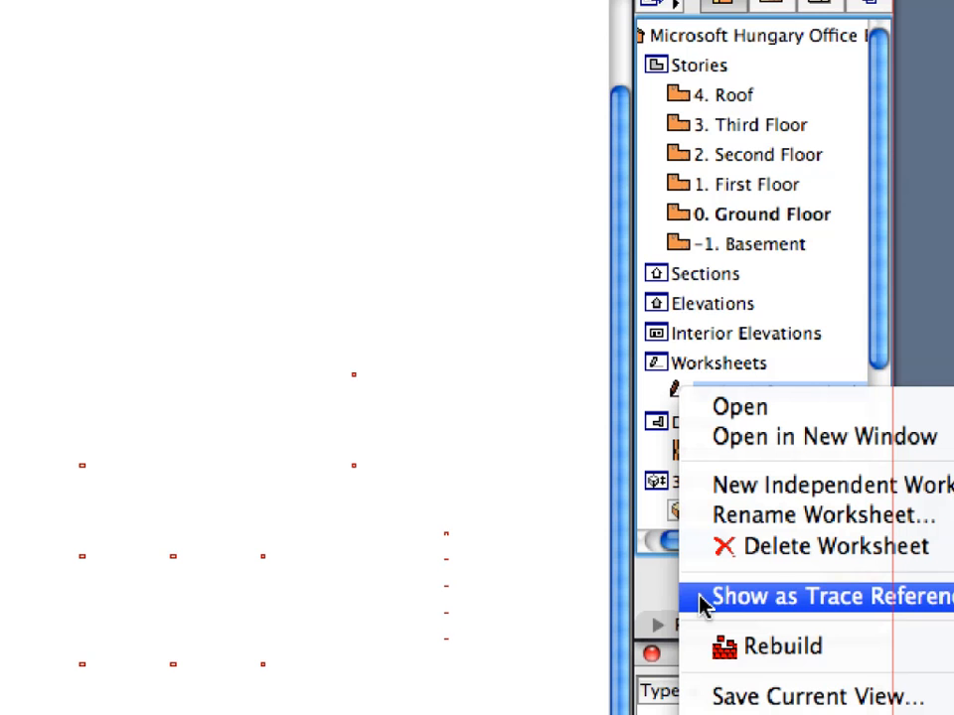
click(805, 597)
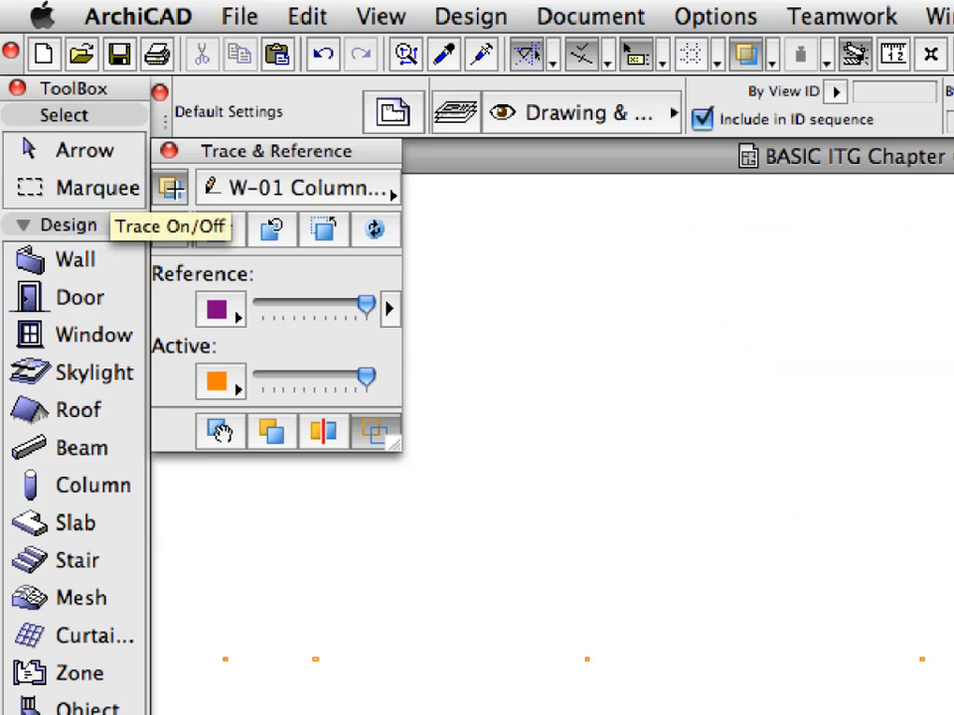
mouse_move(207, 199)
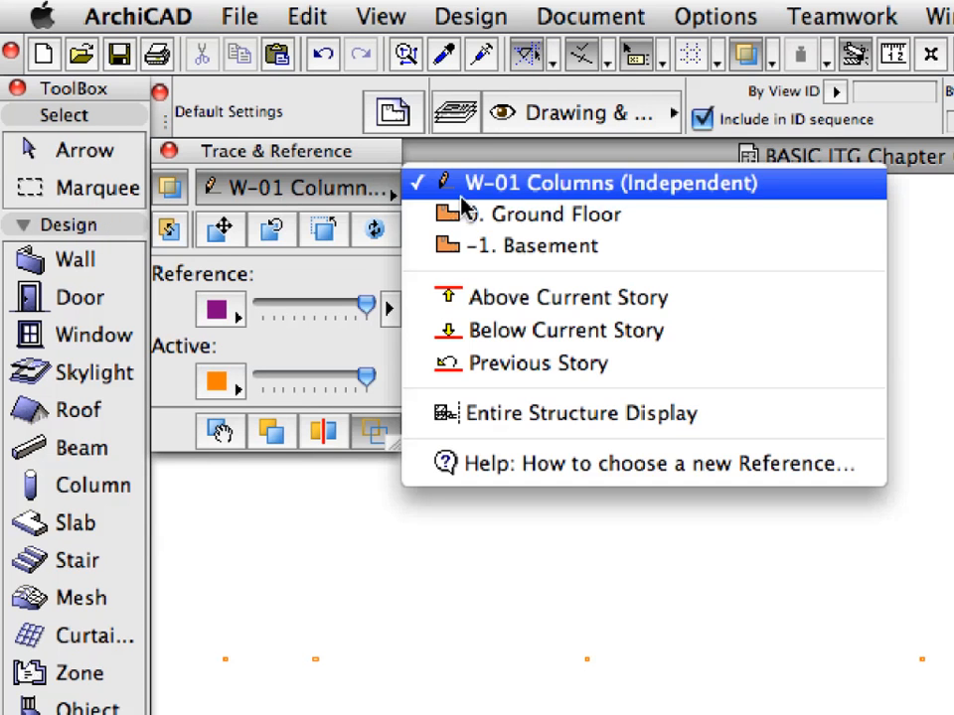
click(580, 183)
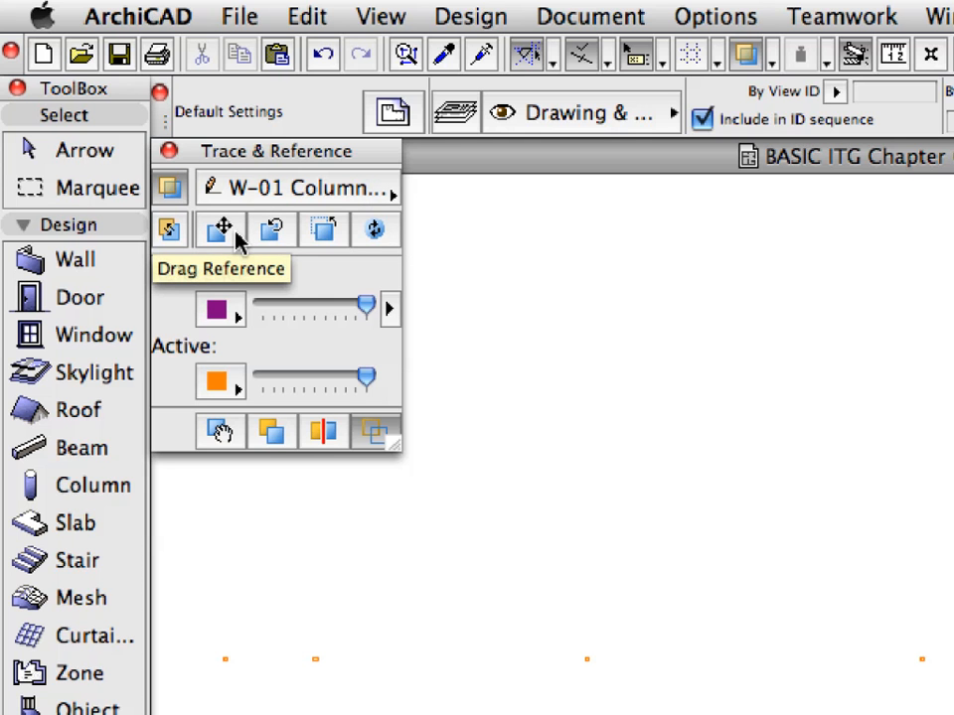
Step: Drag the W-01 Columns reference onto the grid intersection of the Ground Floor plan
click(221, 230)
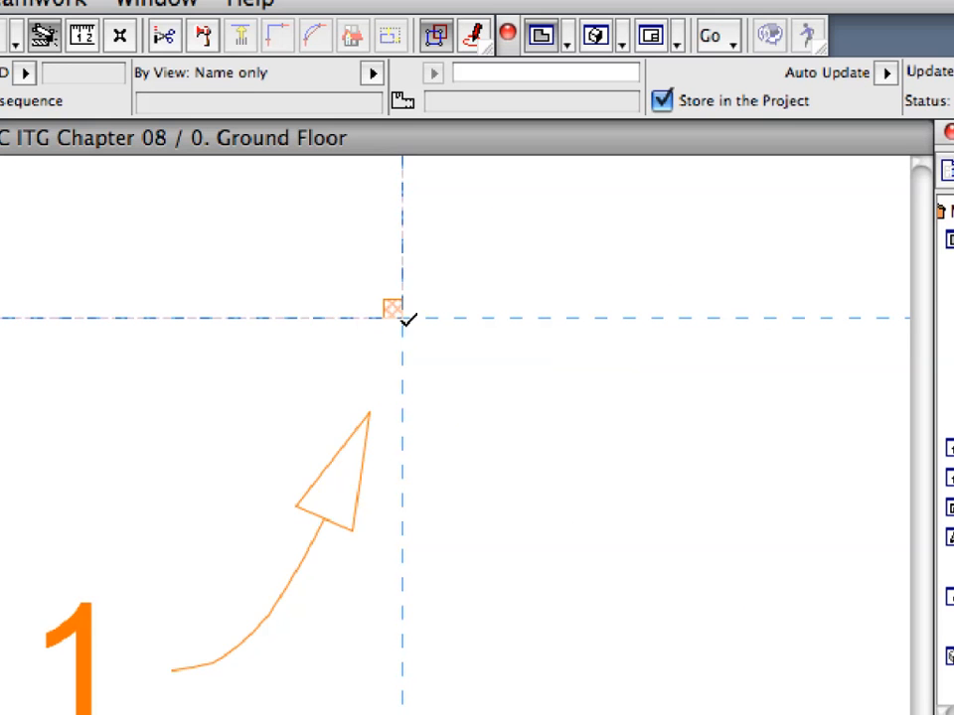
right_click(401, 318)
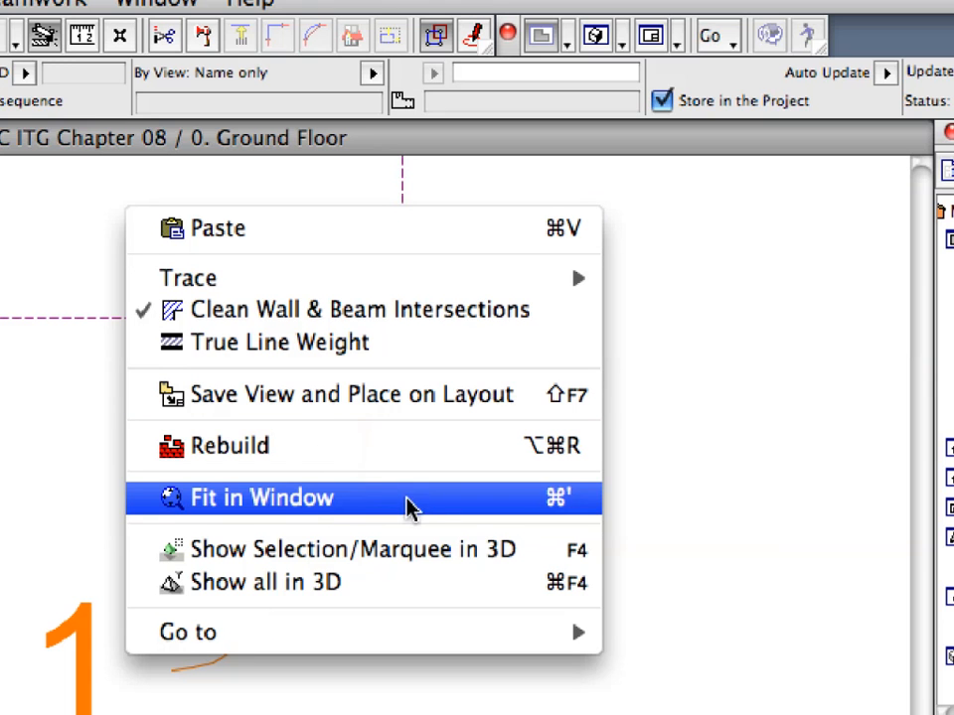
mouse_move(410, 508)
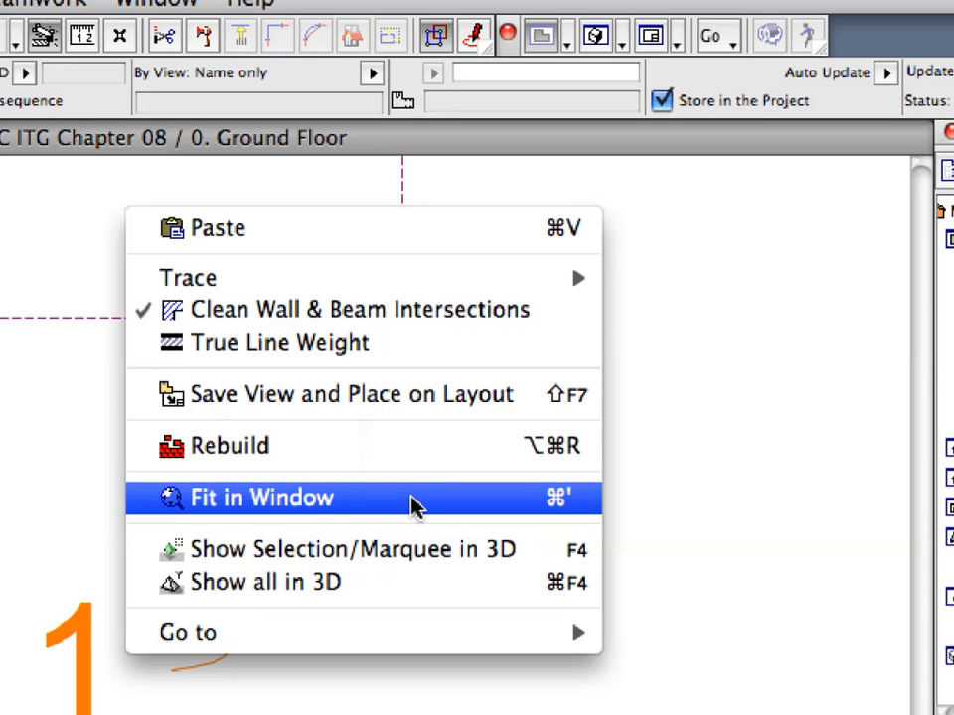
Step: Fit the whole Ground Floor plan in the window
click(262, 496)
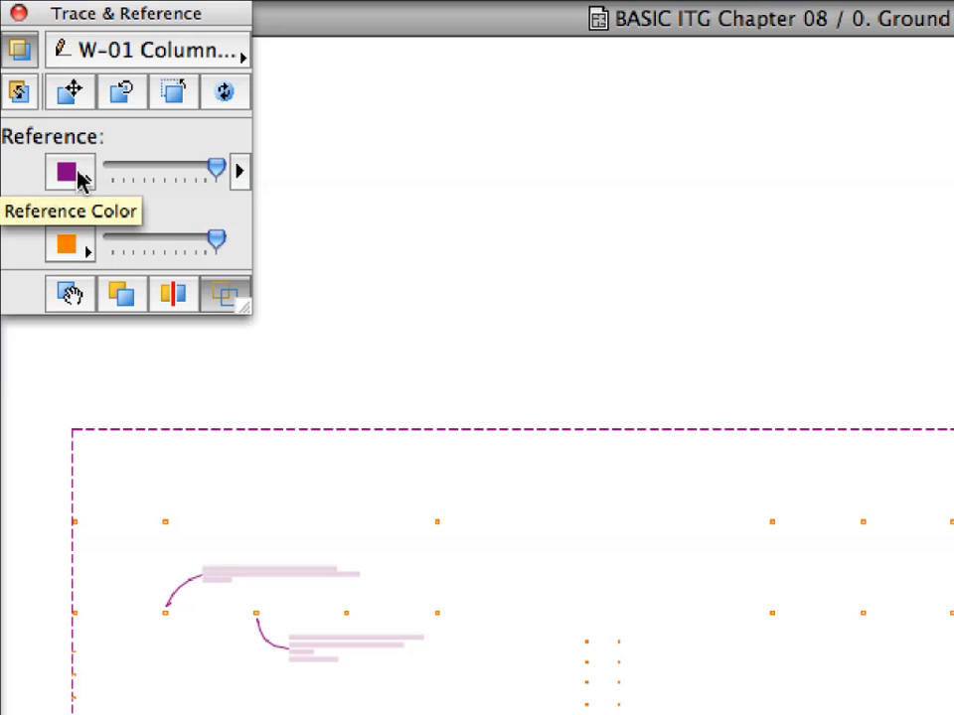
Step: Set the reference colour to blue, test its intensity slider and return it to full
click(65, 171)
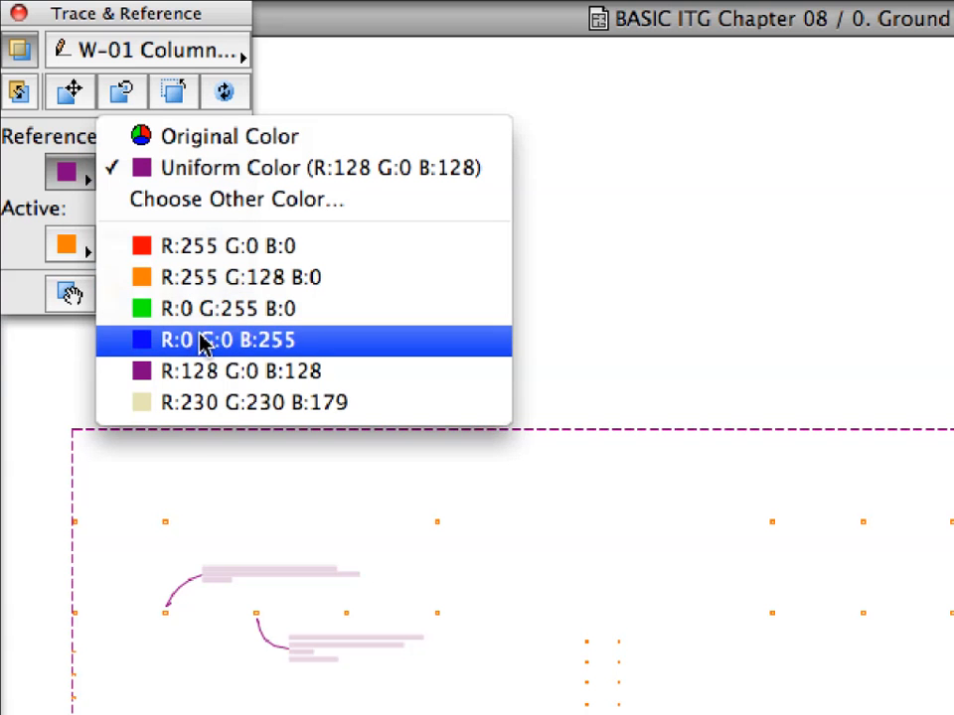
click(222, 340)
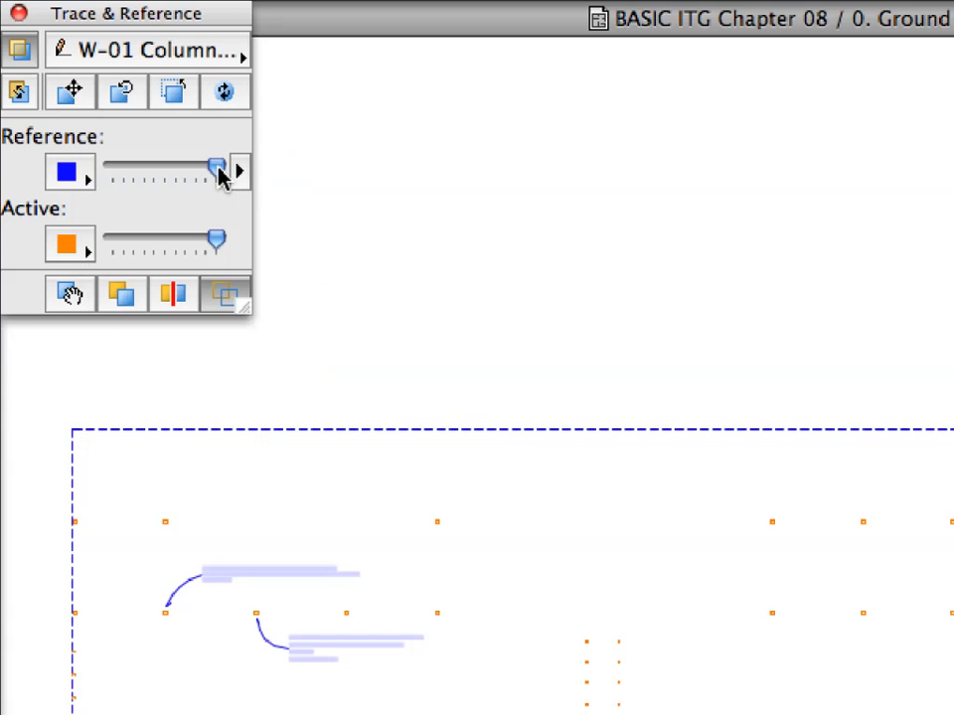
drag(215, 170, 149, 170)
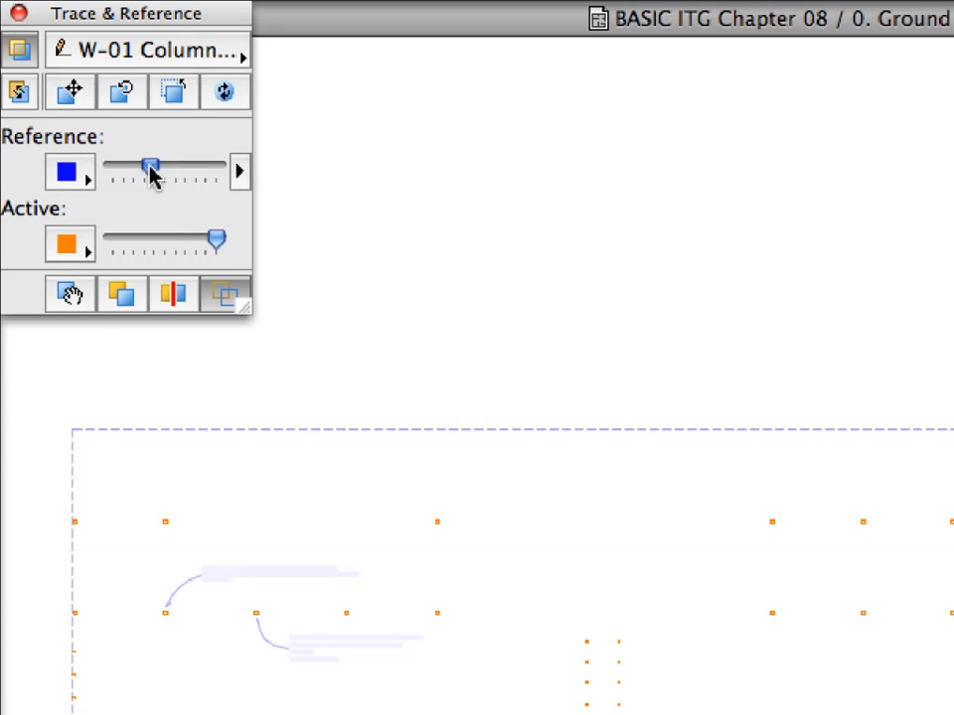
drag(149, 171, 119, 170)
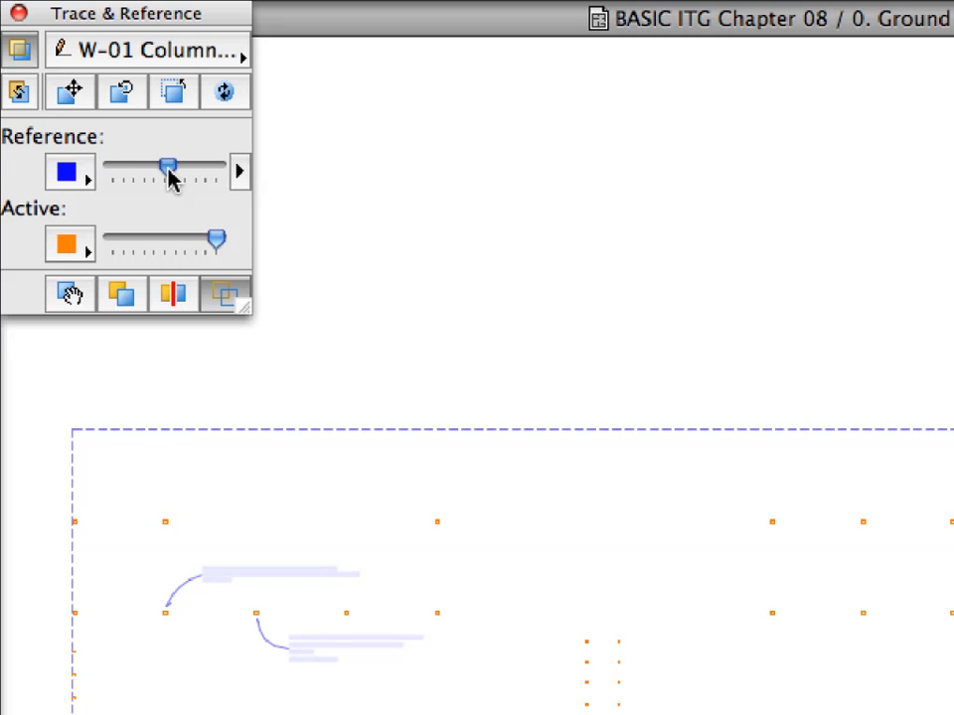
drag(169, 171, 215, 171)
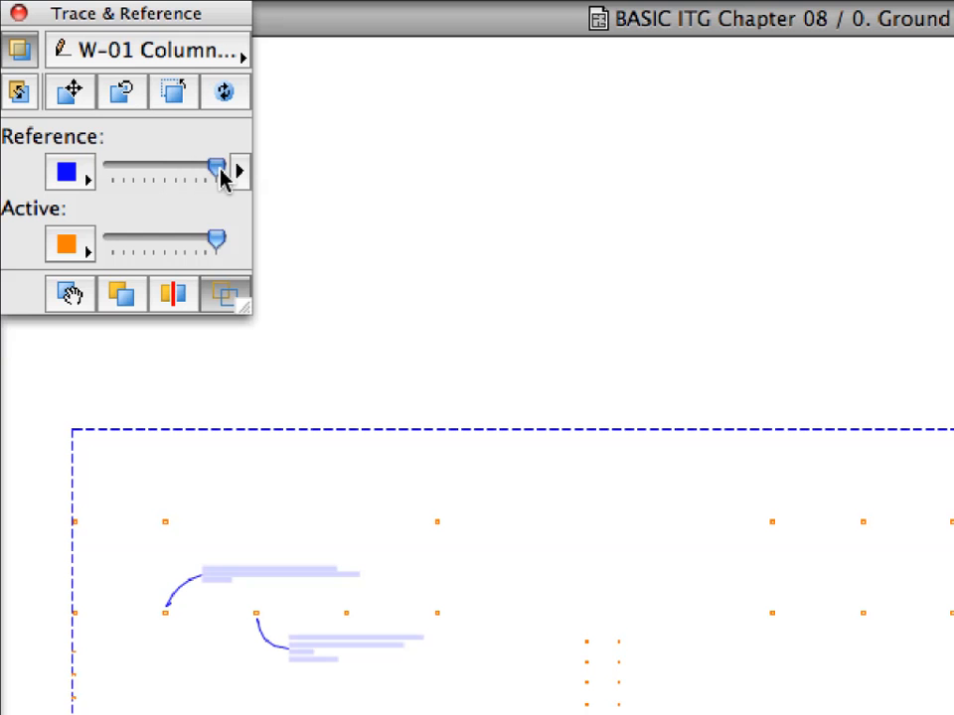
mouse_move(217, 171)
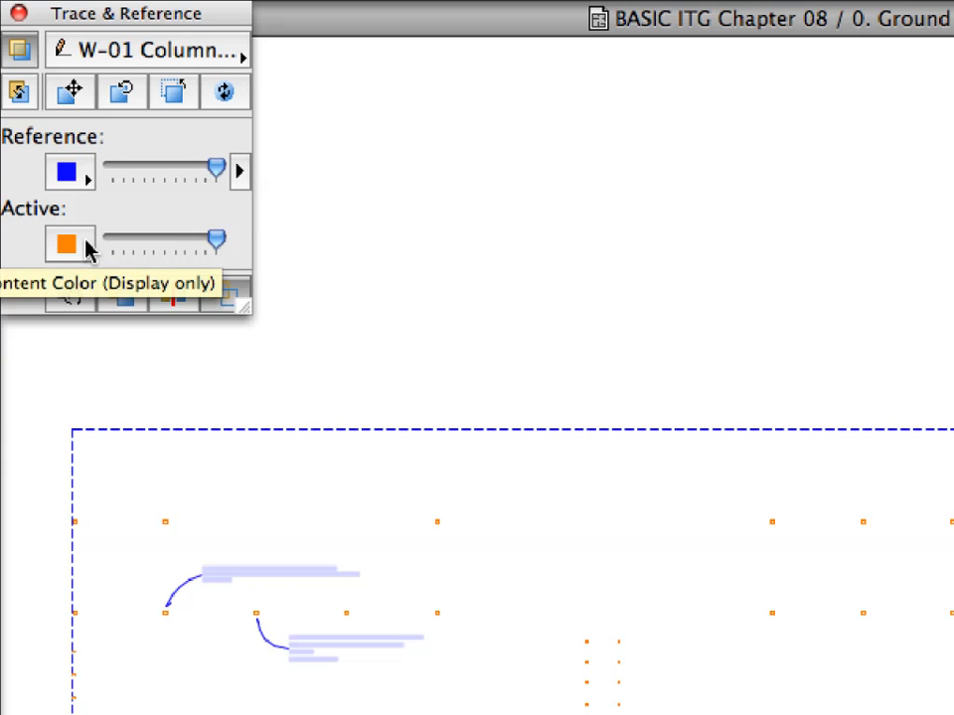
Step: Set the active content colour to red, test its intensity slider and return it to full
click(68, 242)
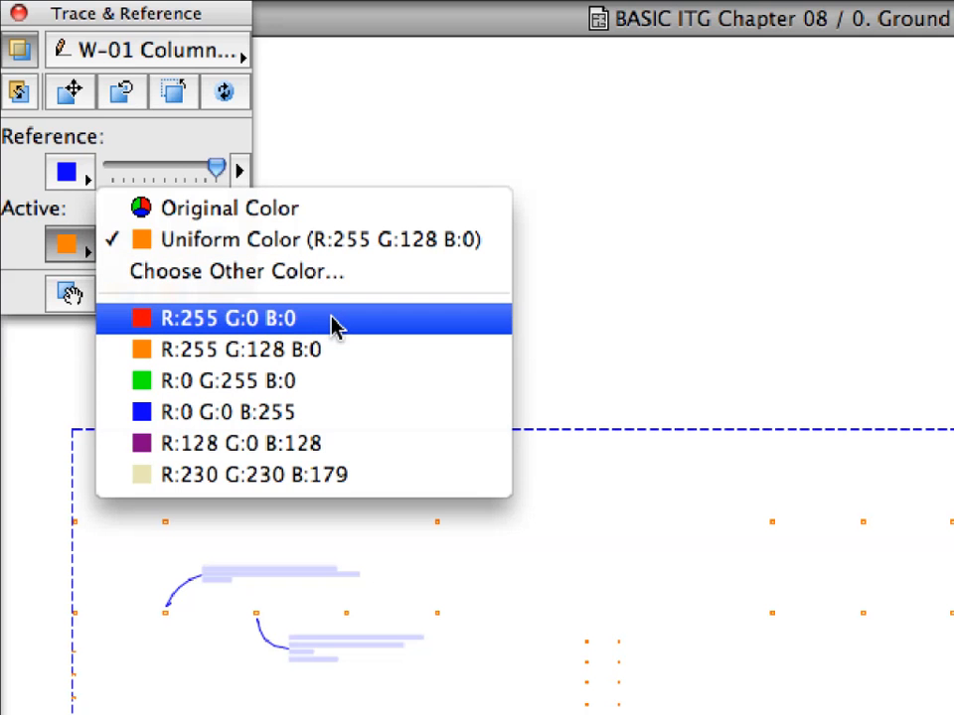
click(222, 318)
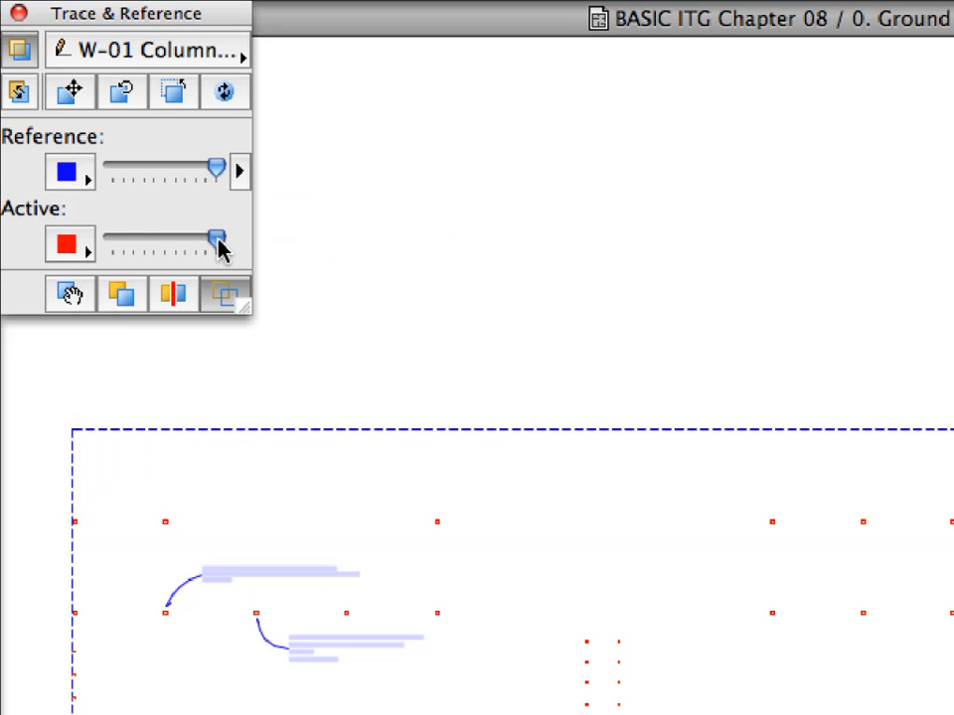
drag(217, 236, 126, 236)
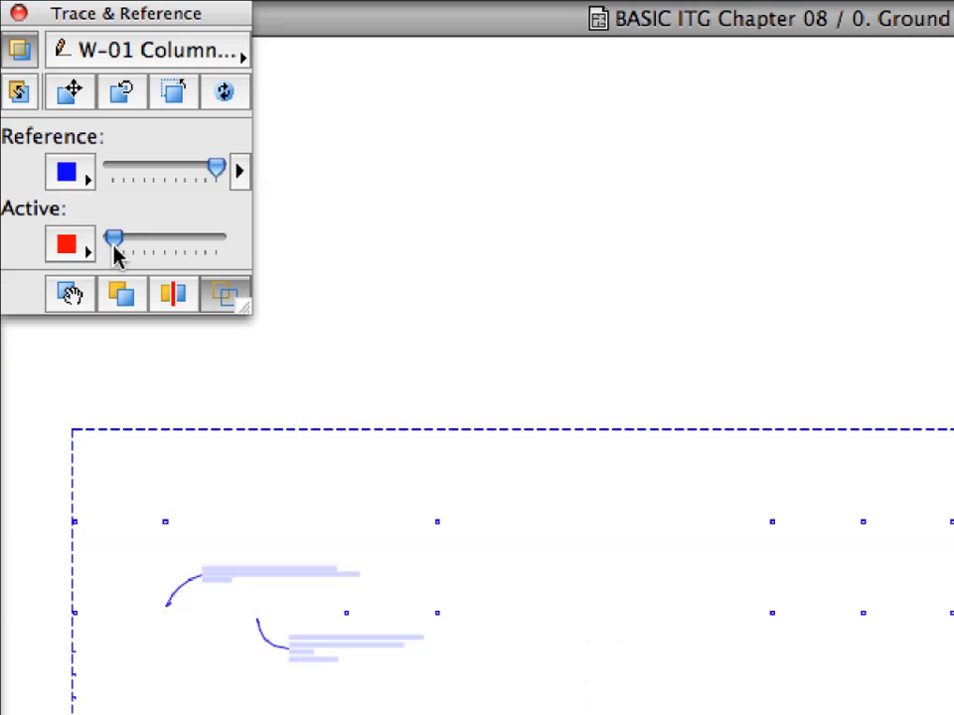
drag(111, 240, 175, 241)
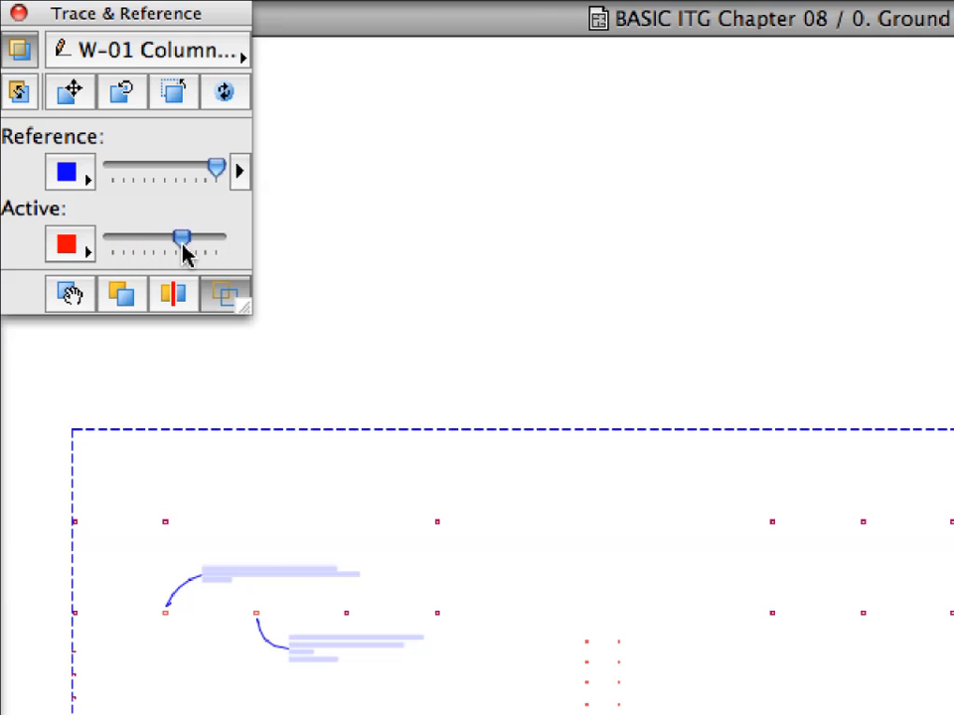
drag(177, 239, 217, 239)
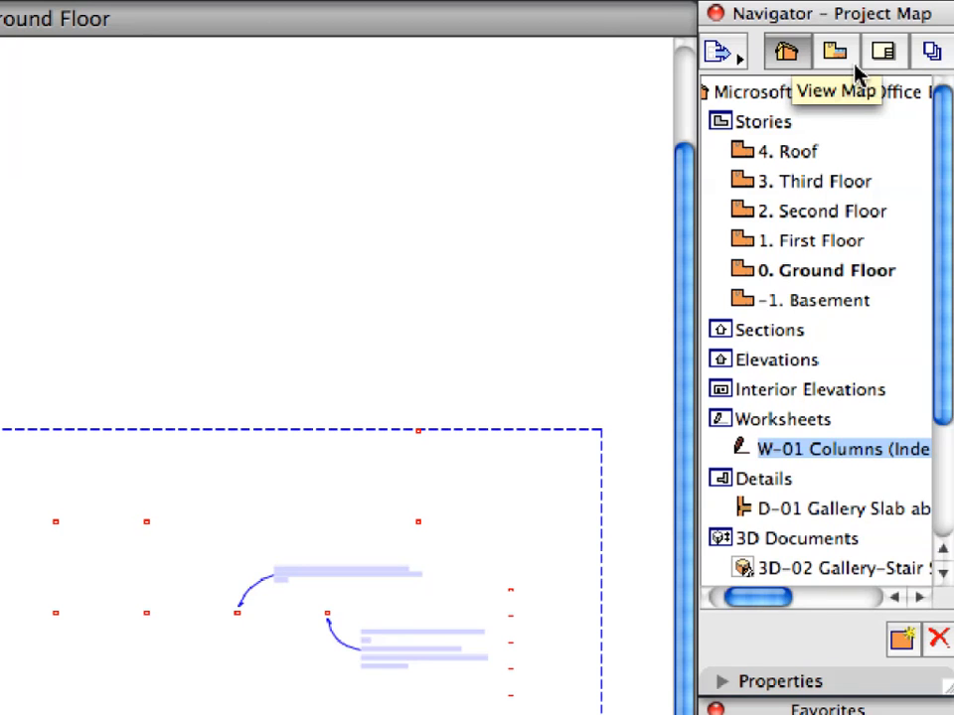
Step: Open the 8.2.1 Trace Reference saved view from the View Map
click(835, 51)
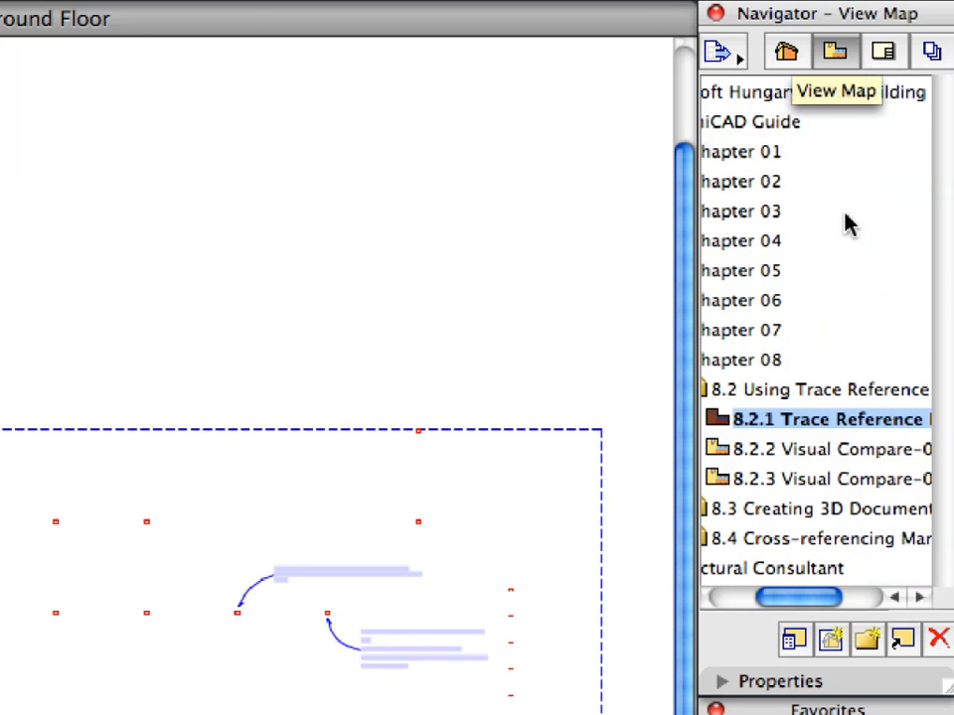
click(824, 449)
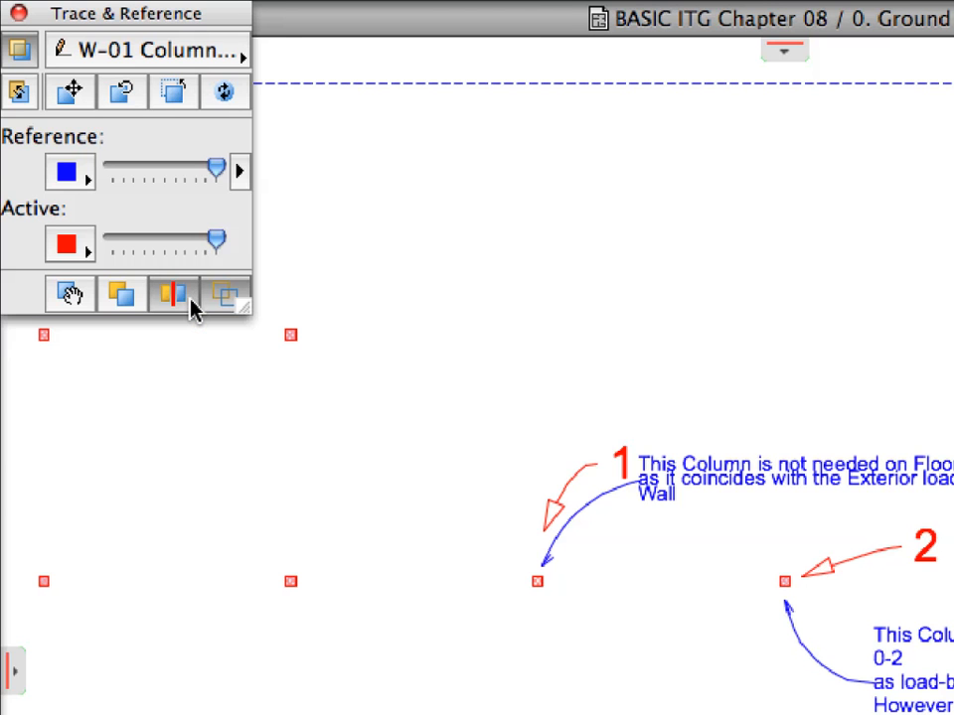
mouse_move(175, 294)
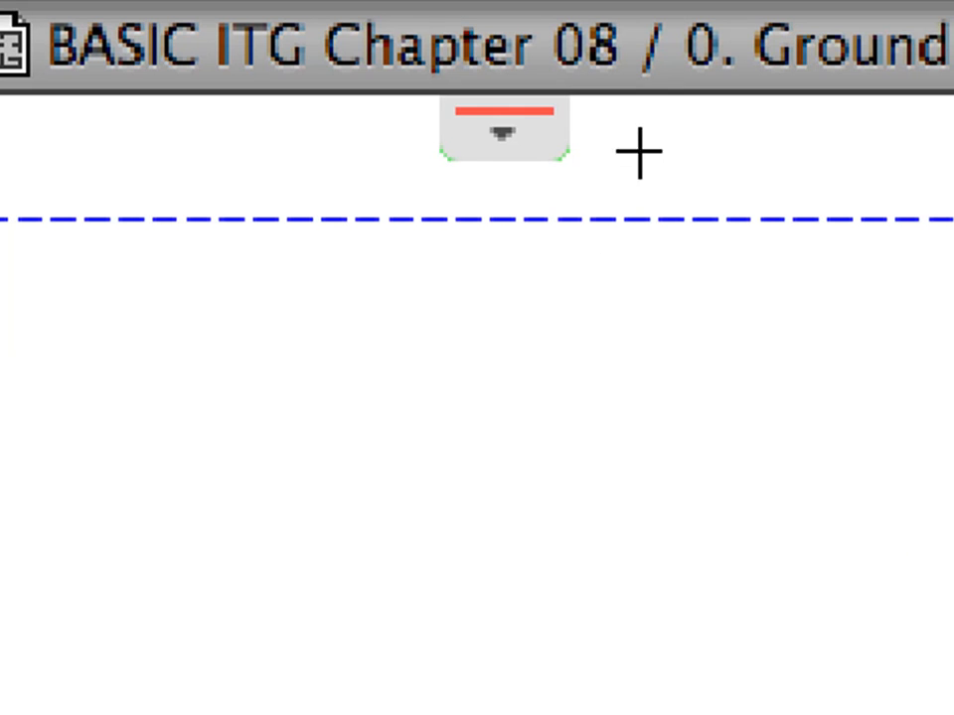
mouse_move(628, 127)
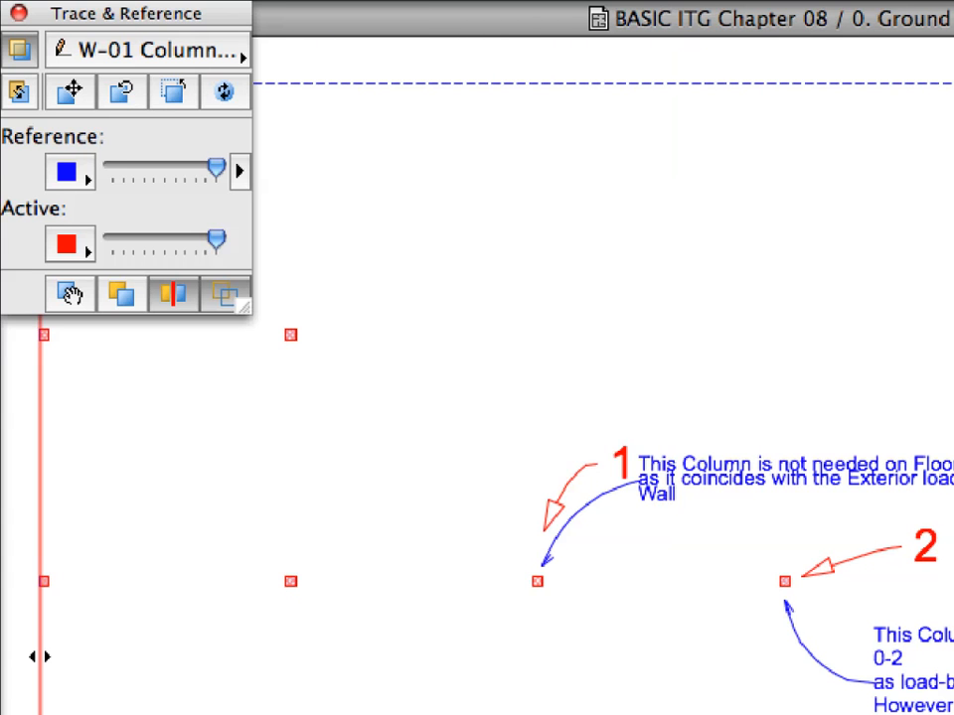
Step: Scroll the plan to bring the consultant's callouts 1 and 2 into clear view
scroll(down, 3)
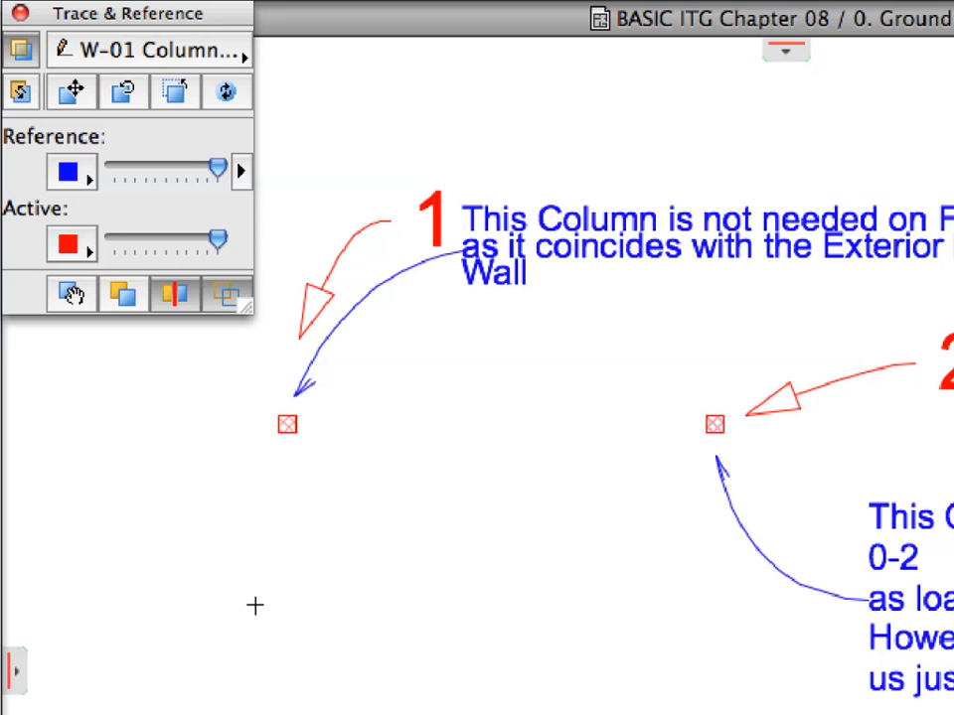
Step: Delete the Concrete Block-2 column flagged by consultant note 1
click(288, 425)
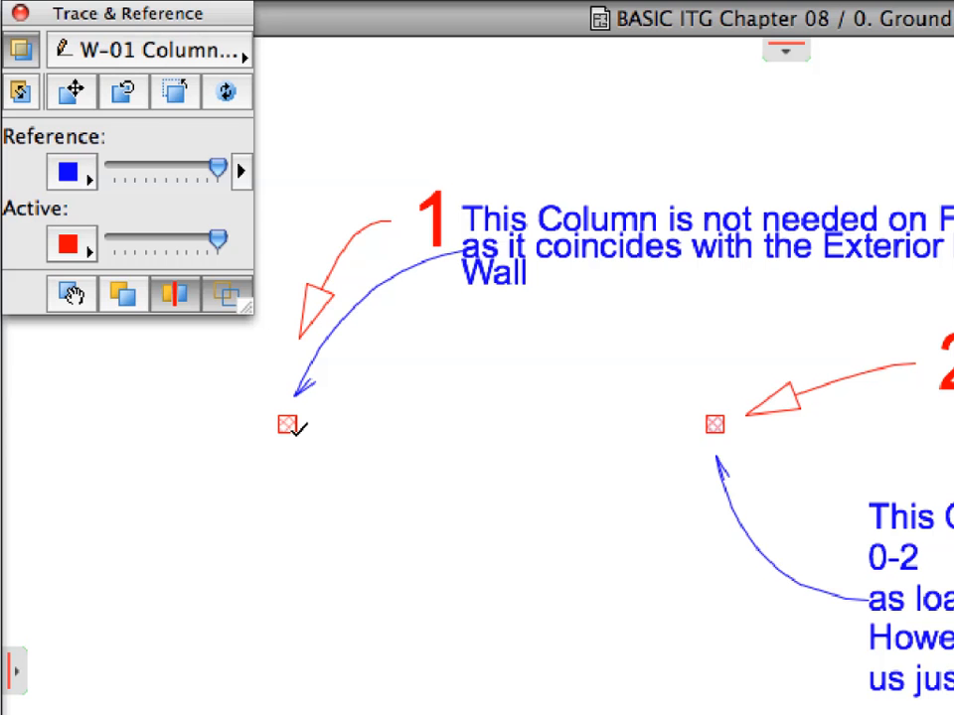
click(293, 425)
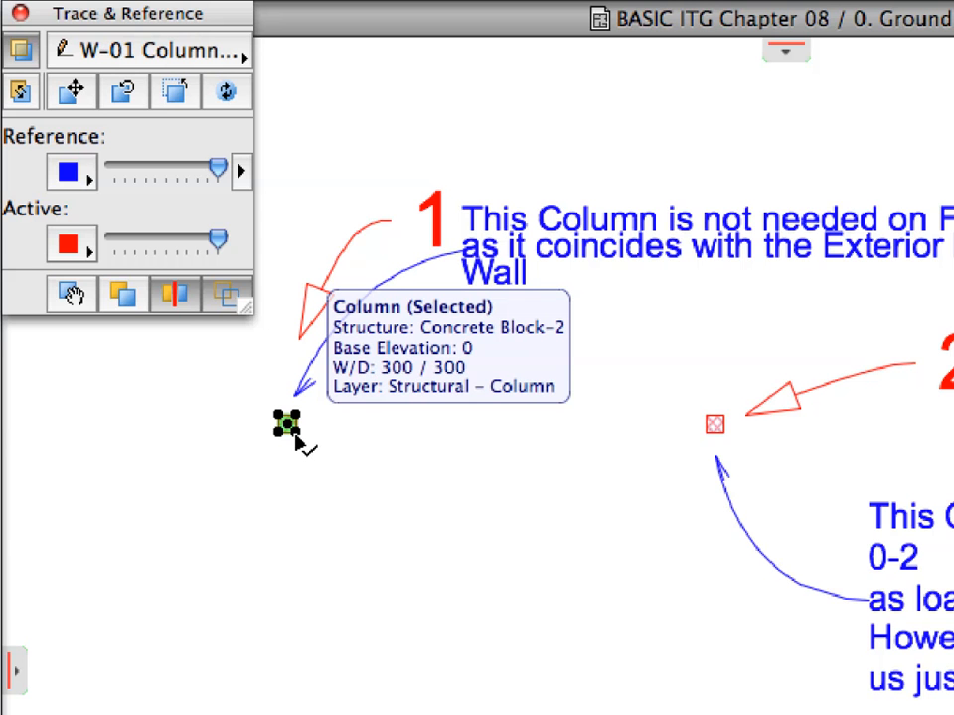
right_click(282, 425)
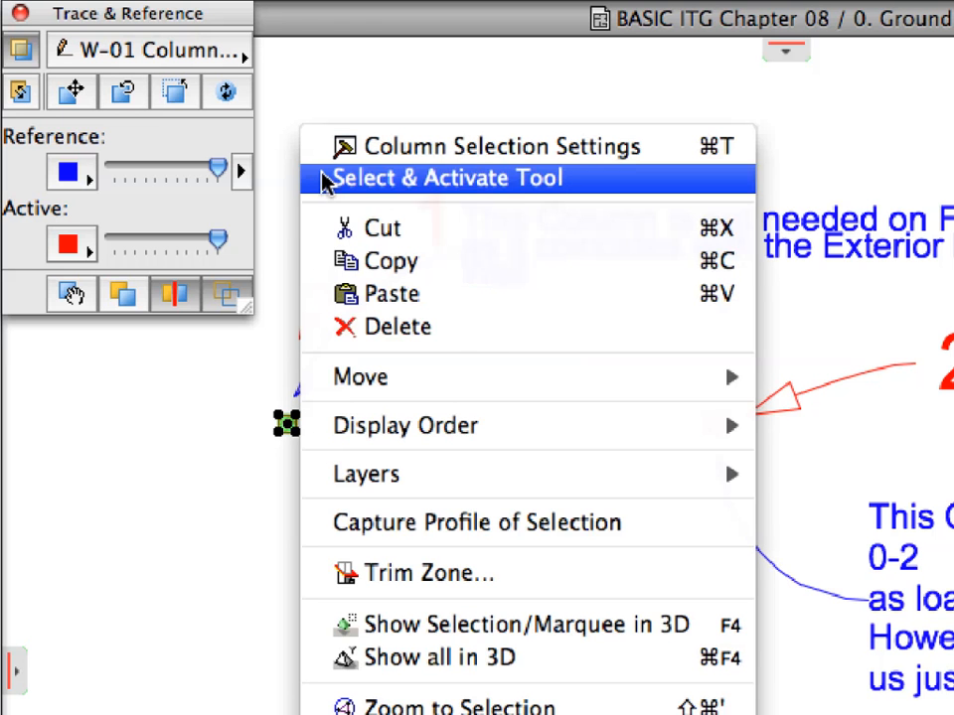
mouse_move(487, 328)
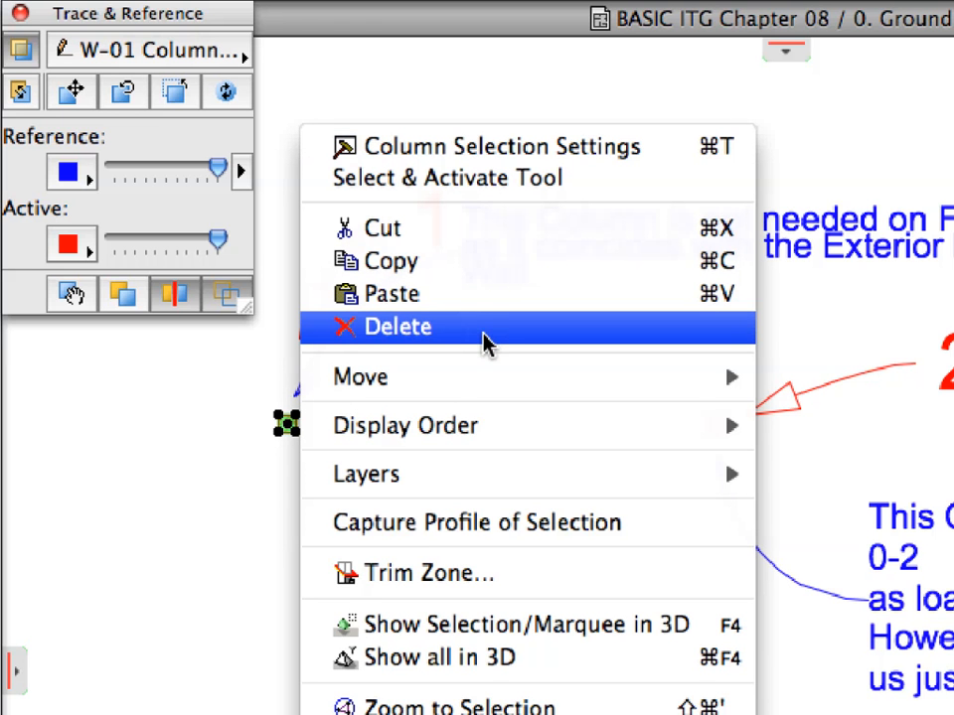
click(398, 326)
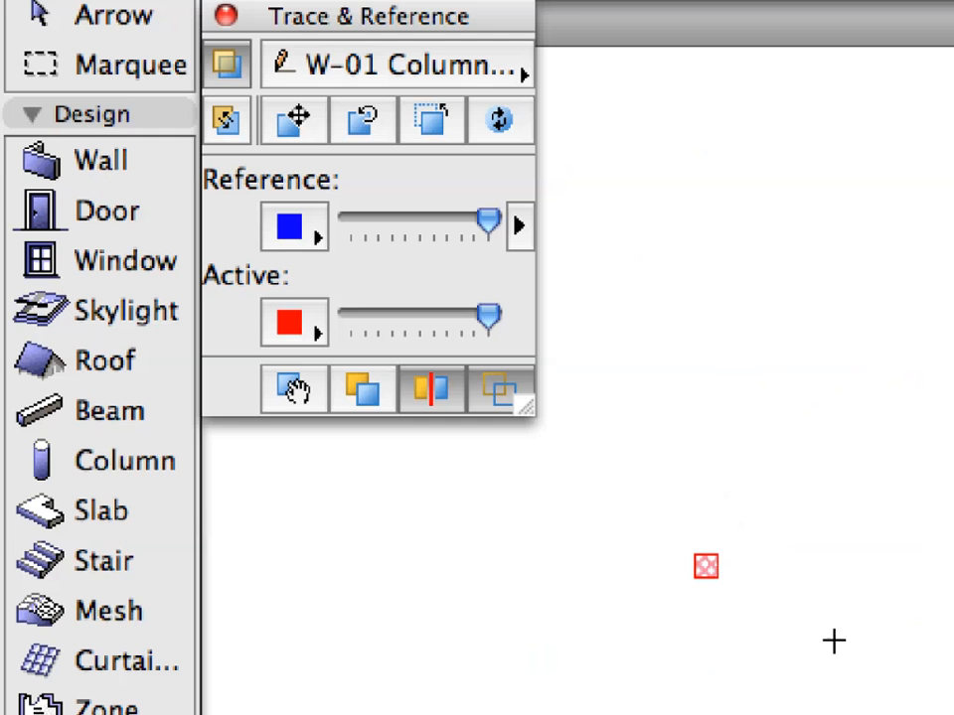
mouse_move(155, 475)
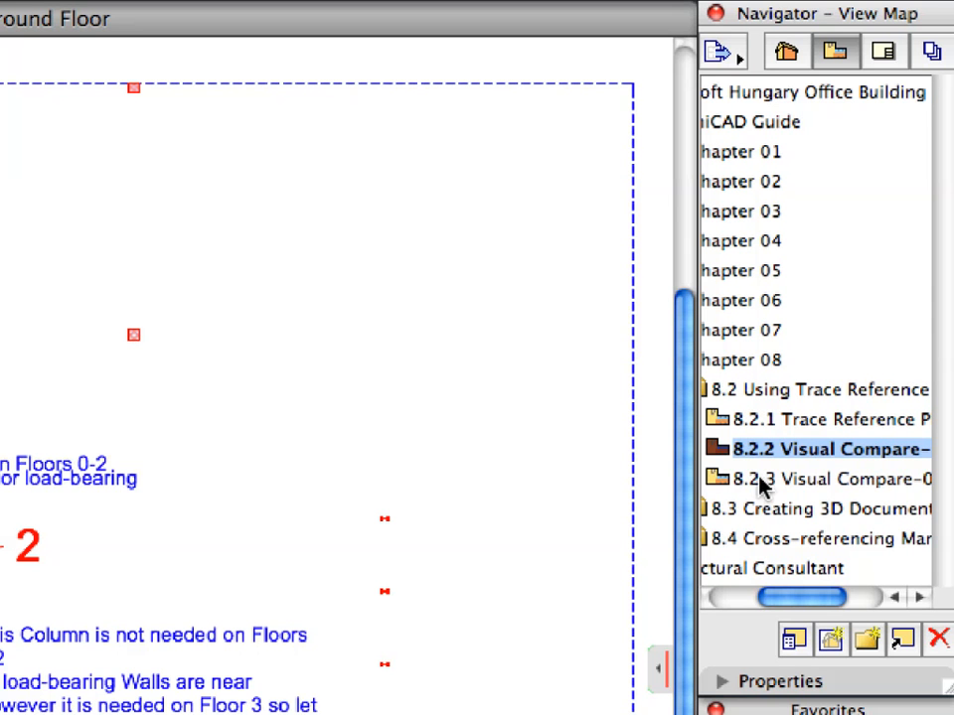
Step: Switch to the 8.2.2 Visual Compare saved view from the Navigator View Map
click(826, 477)
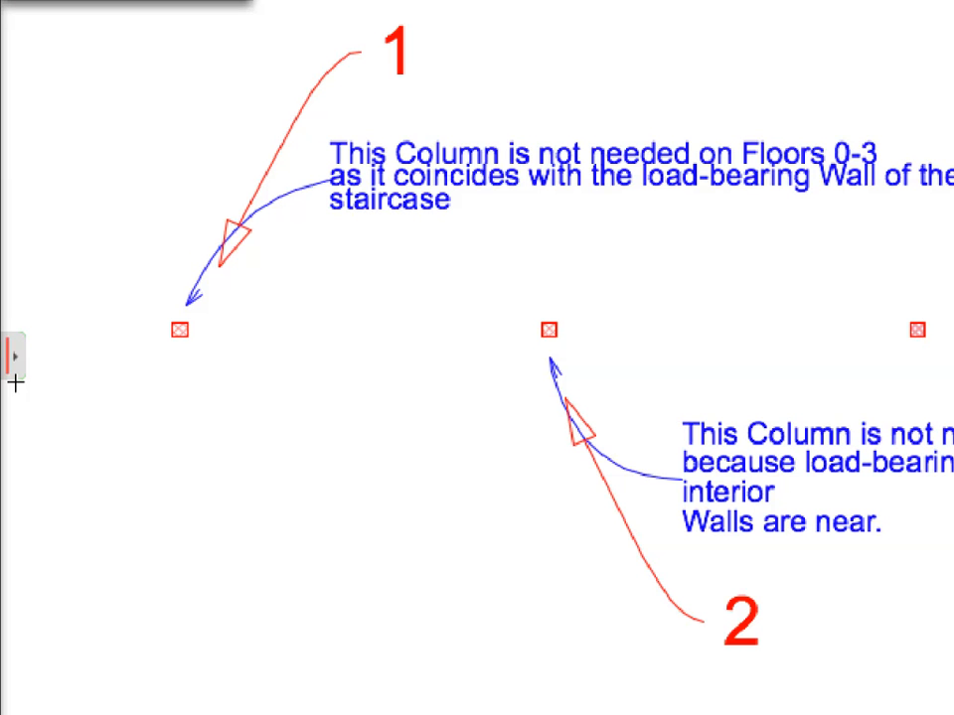
Step: Delete the column at note 1 that coincides with the staircase's load-bearing wall
click(177, 328)
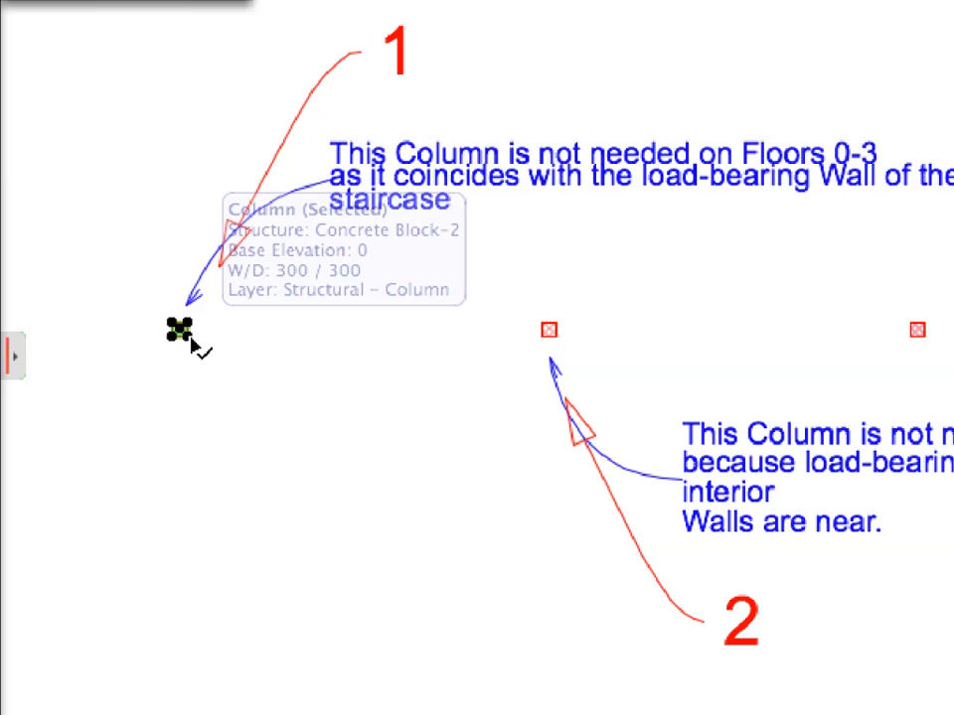
mouse_move(544, 342)
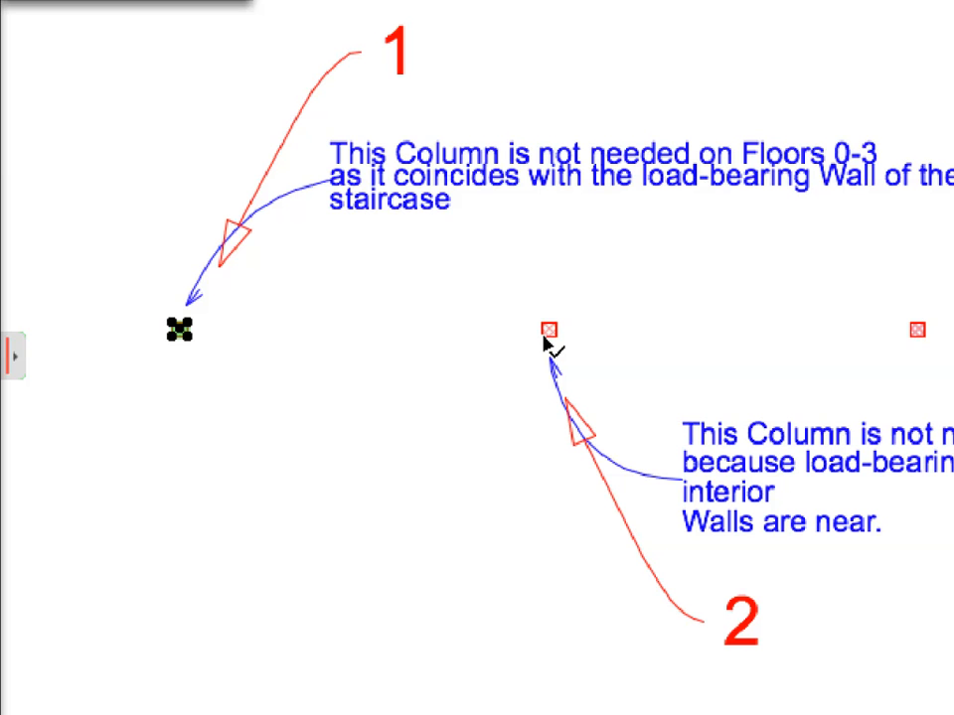
click(546, 326)
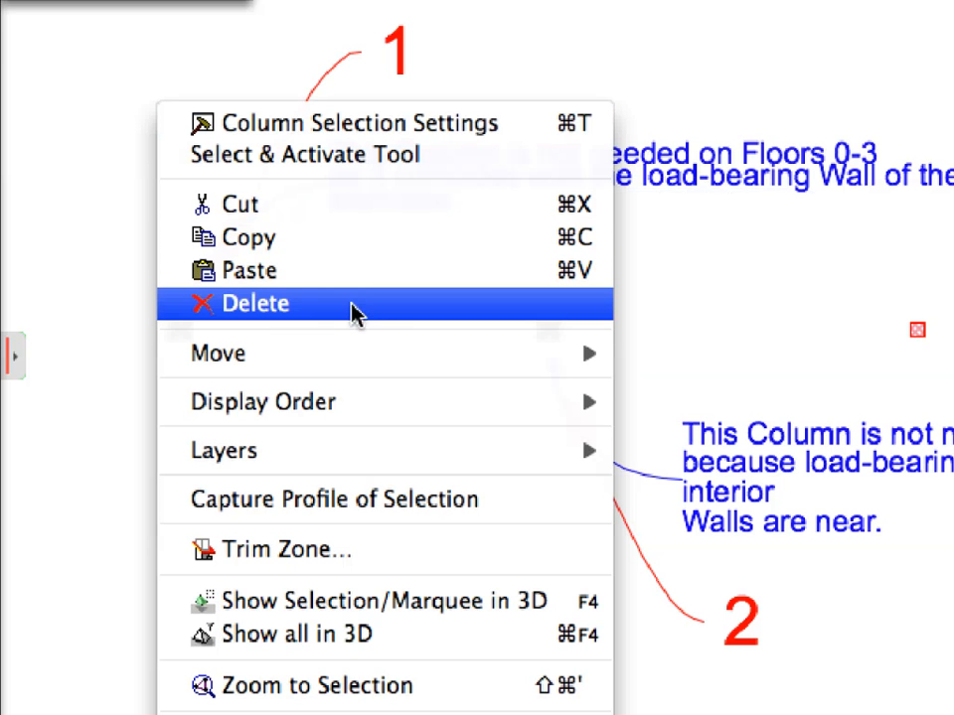
click(271, 302)
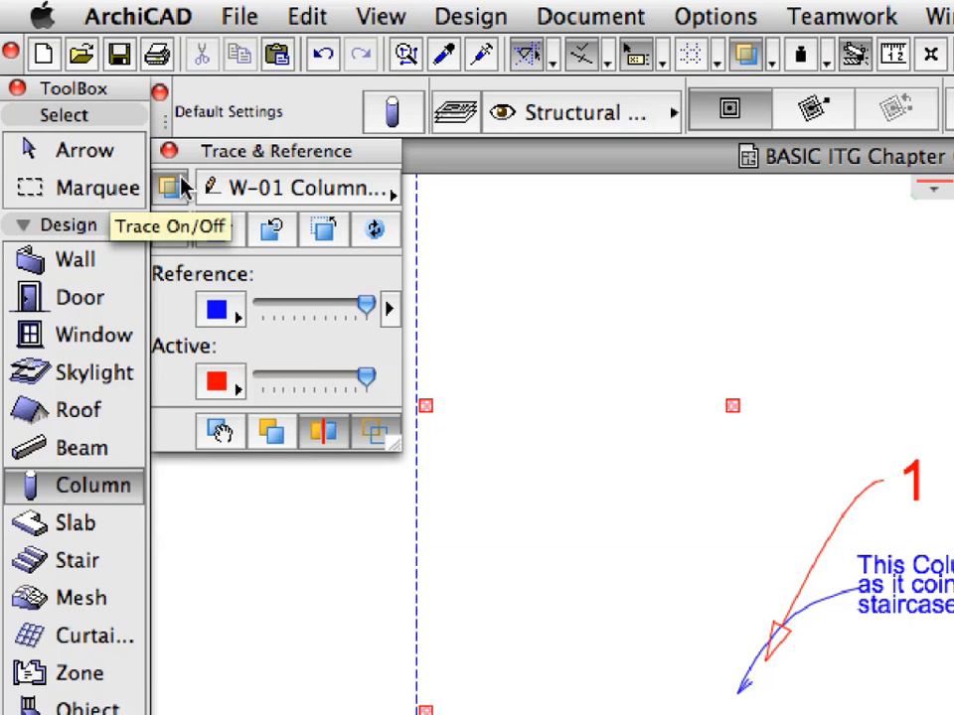
Step: Switch off the trace reference so only the Ground Floor plan remains visible
click(169, 187)
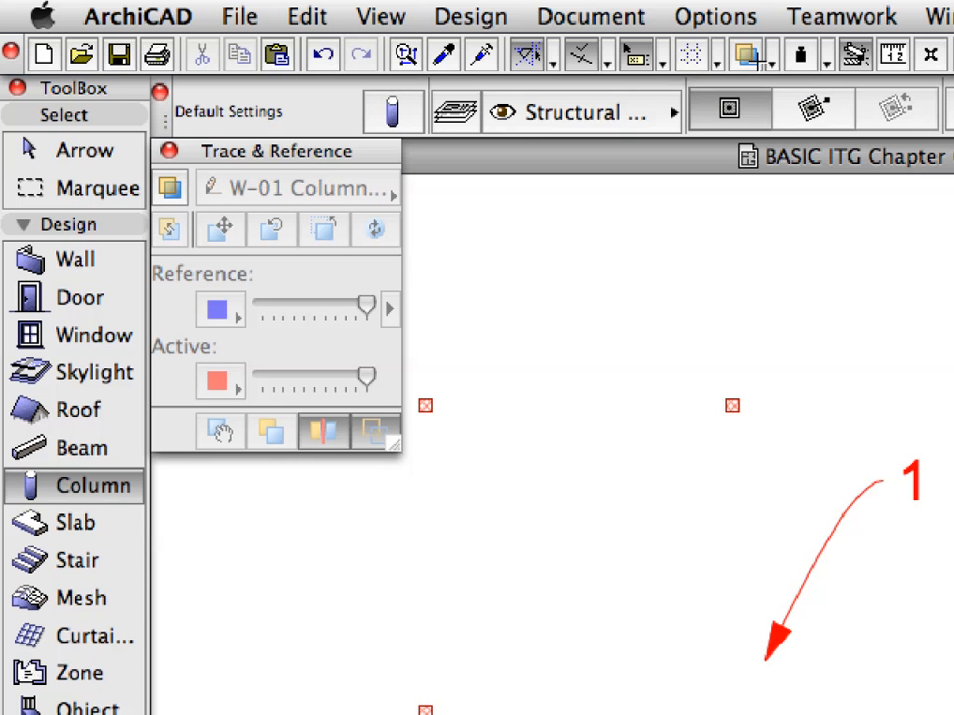
mouse_move(743, 54)
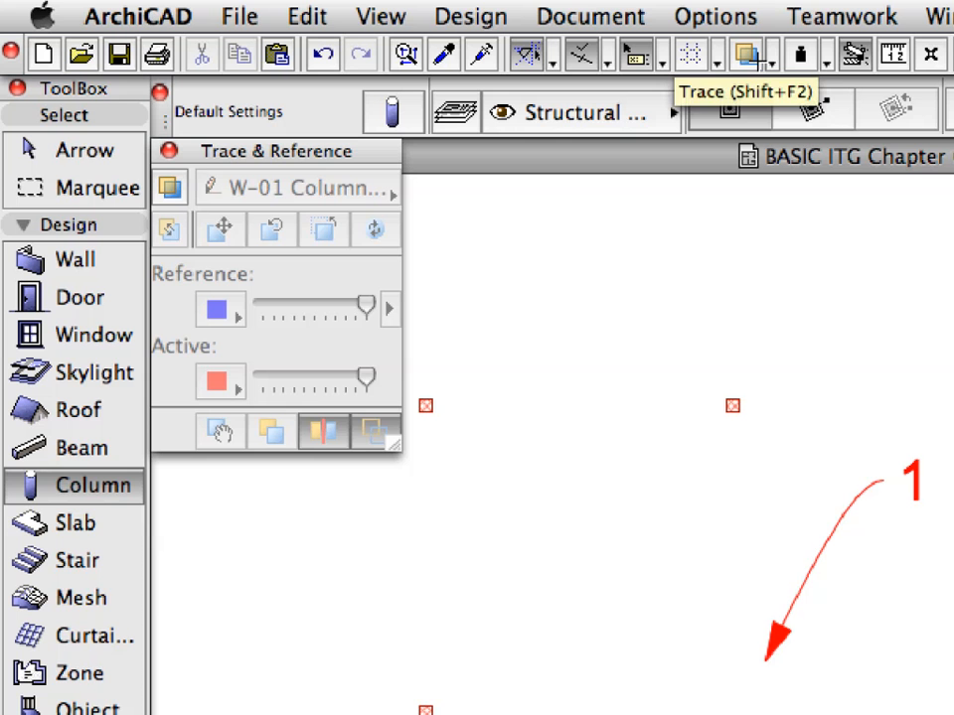